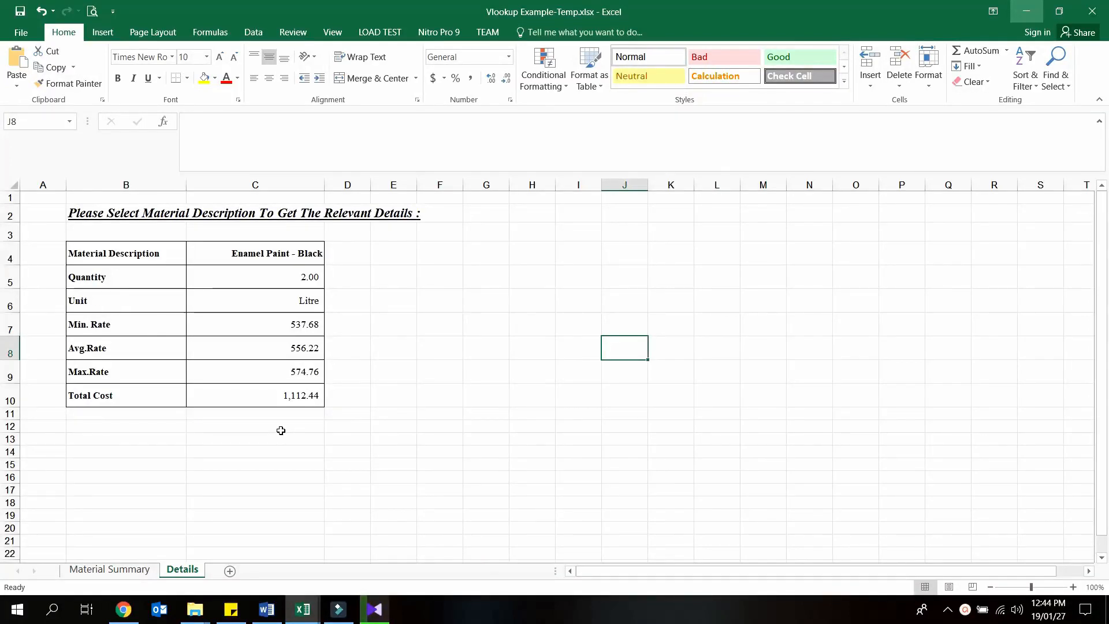
mouse_move(111, 213)
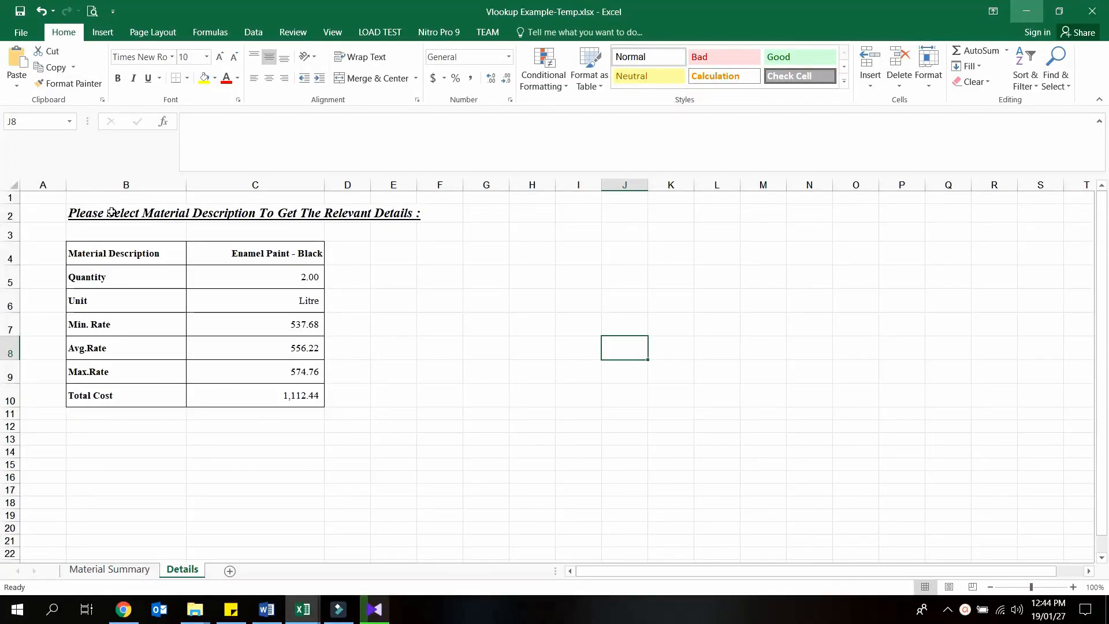
Review the Material Summary data and return to the Details sheet's lookup area.
left_click(125, 212)
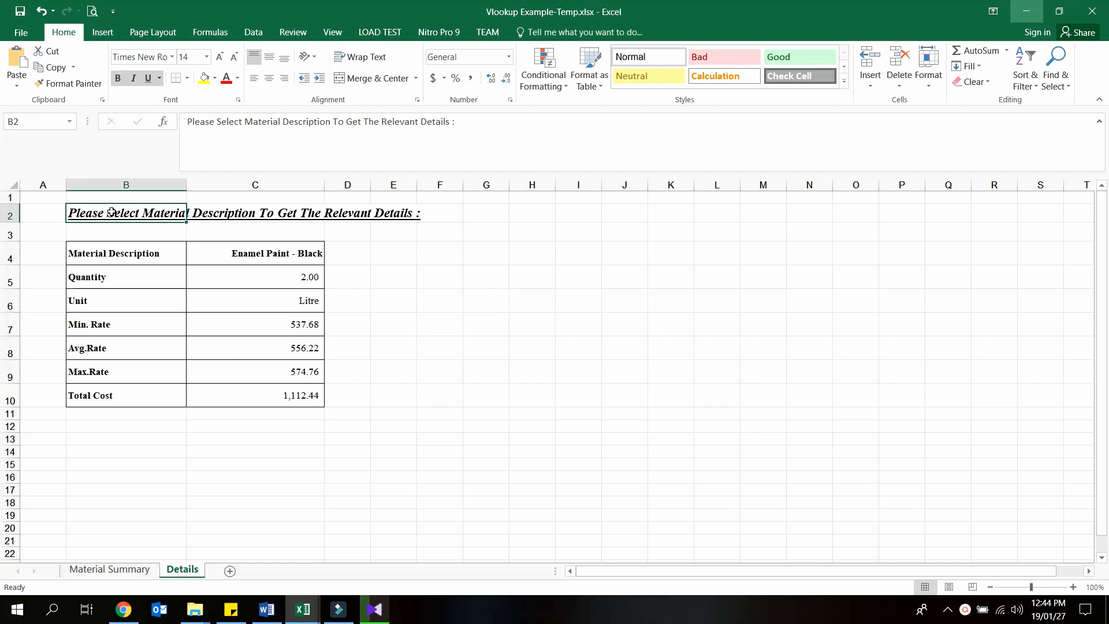
mouse_move(112, 256)
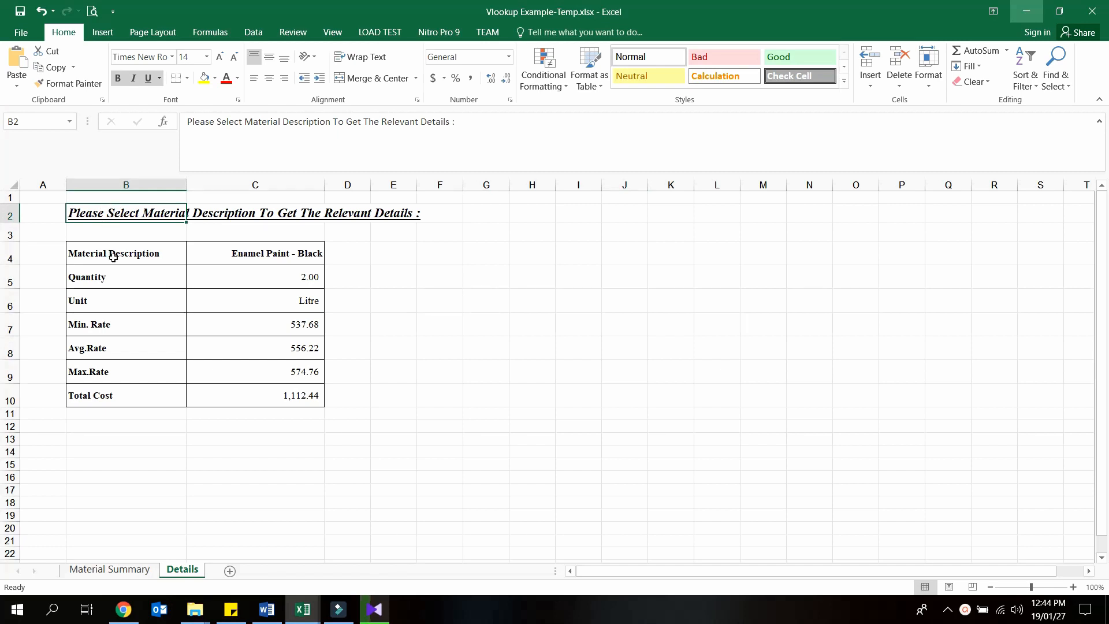
mouse_move(168, 315)
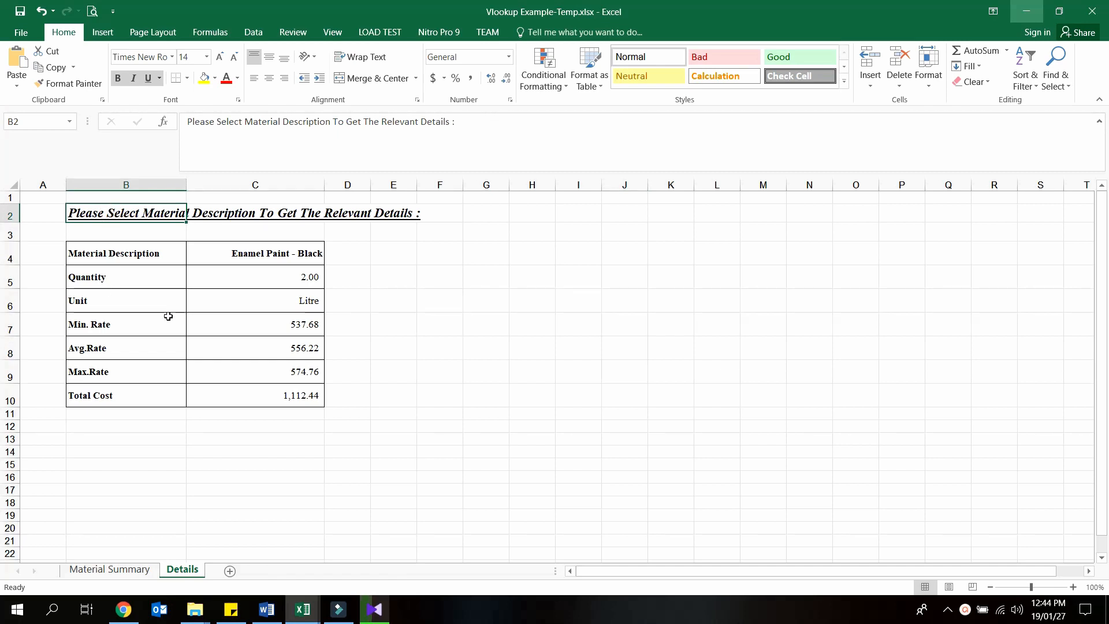
mouse_move(110, 569)
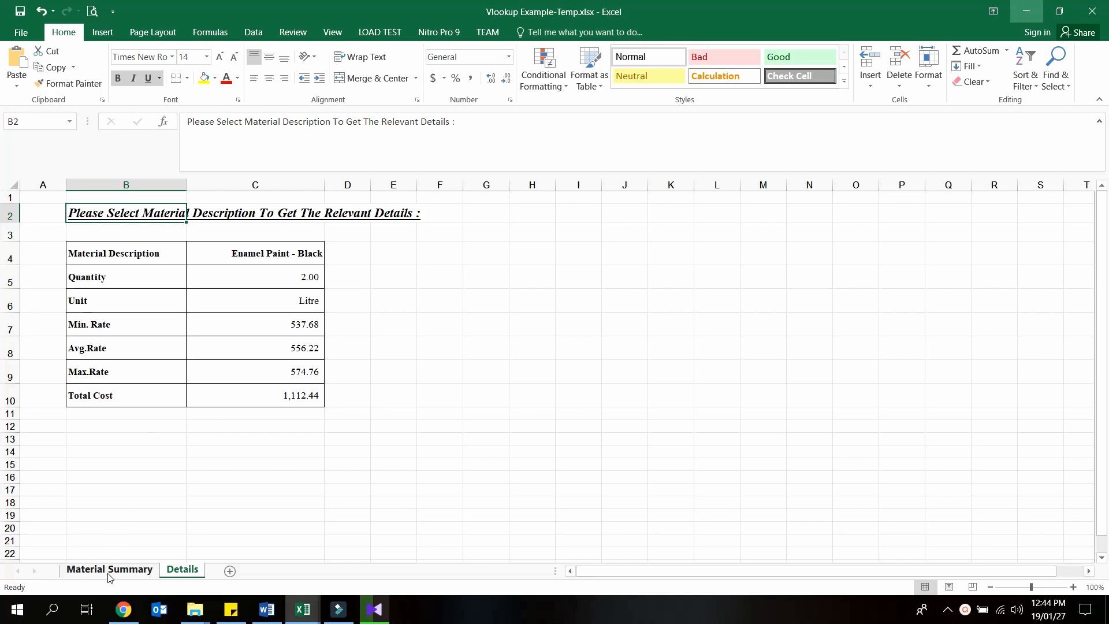
left_click(108, 568)
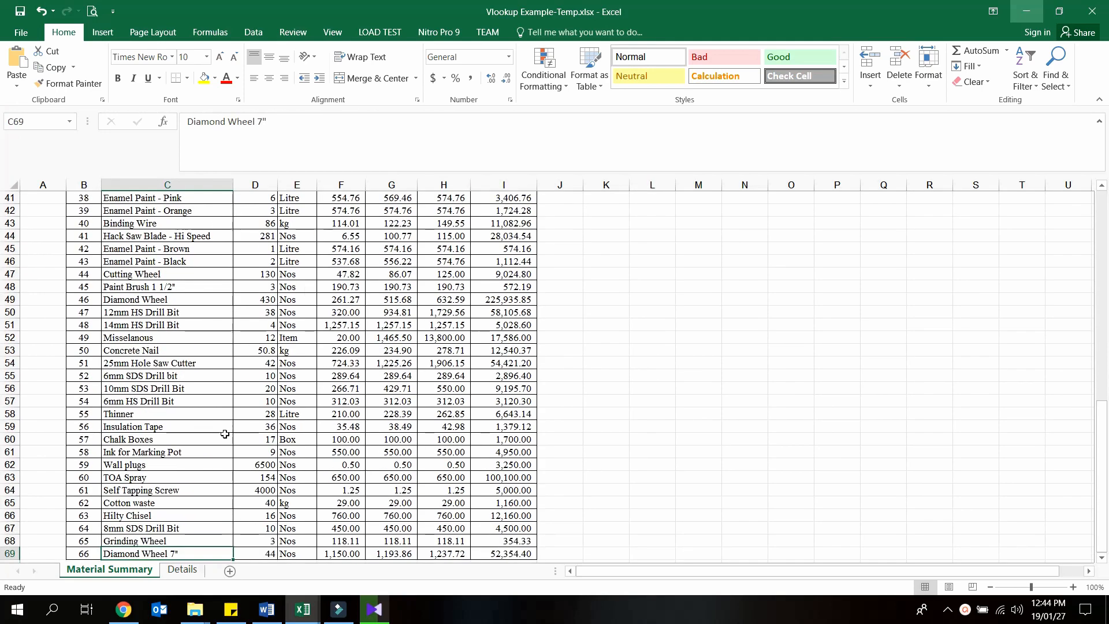
left_click(181, 569)
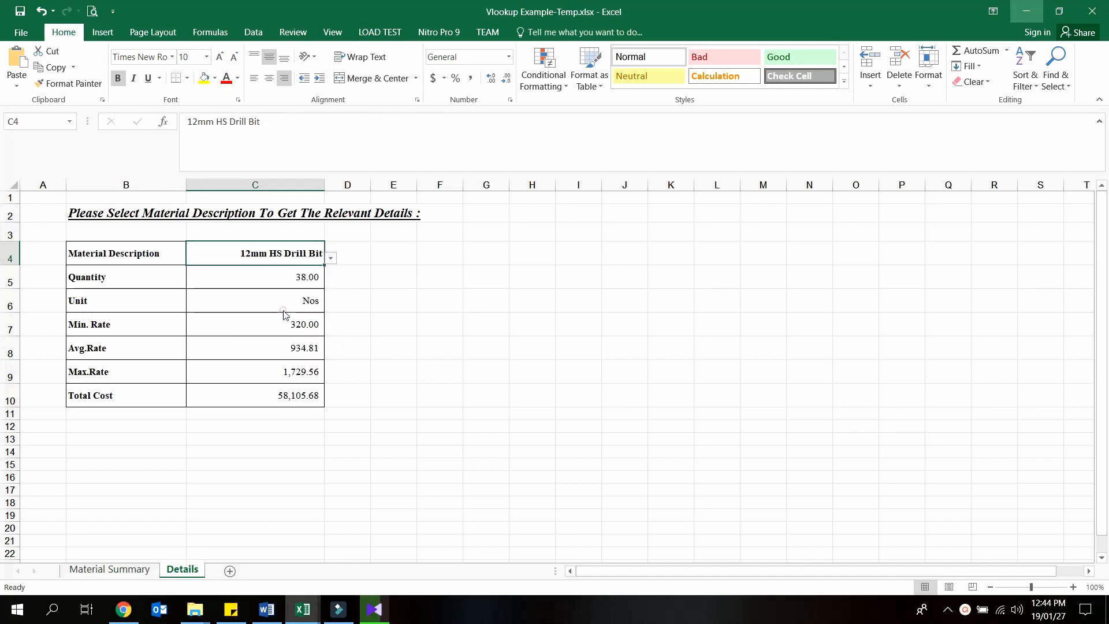
Choose 6mm SDS Drill bit, then Ink for Marking Pot in the C4 material dropdown.
left_click(329, 257)
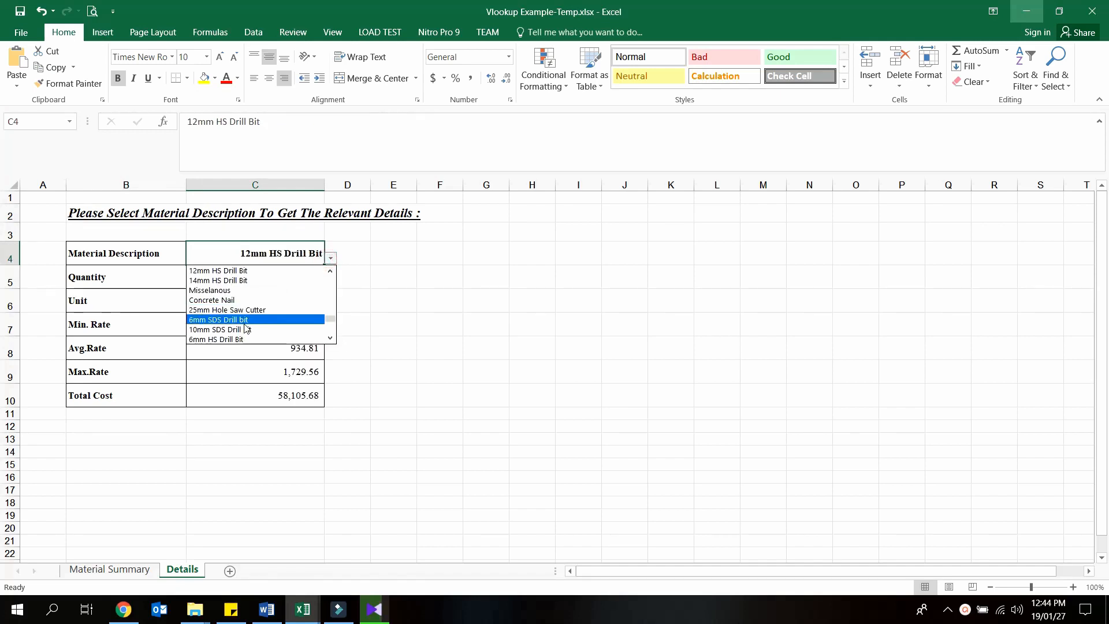
left_click(217, 319)
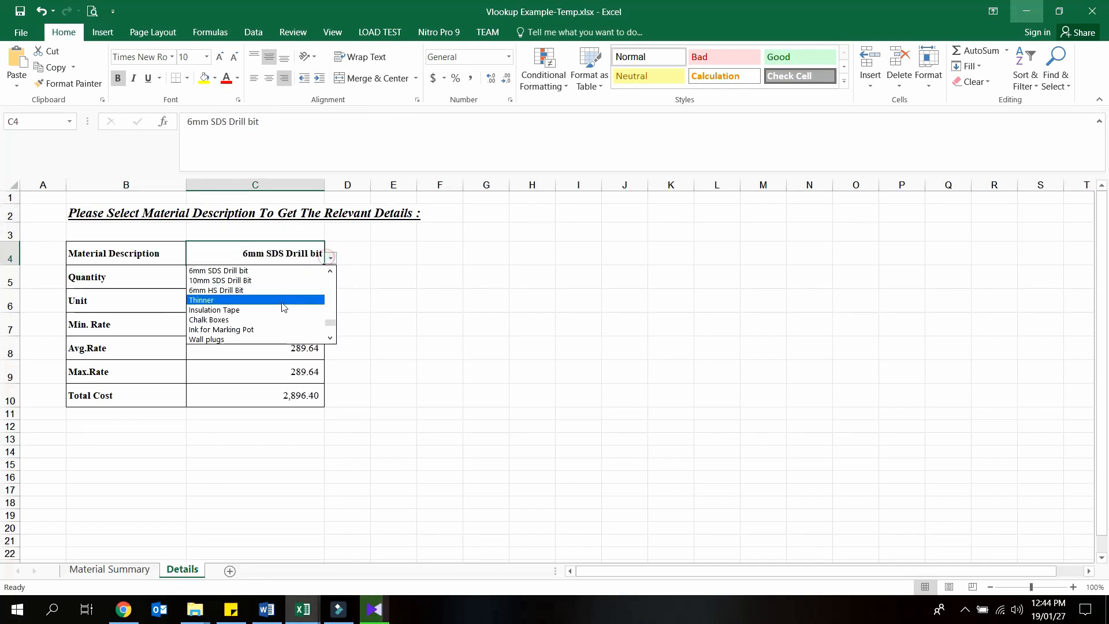
mouse_move(320, 323)
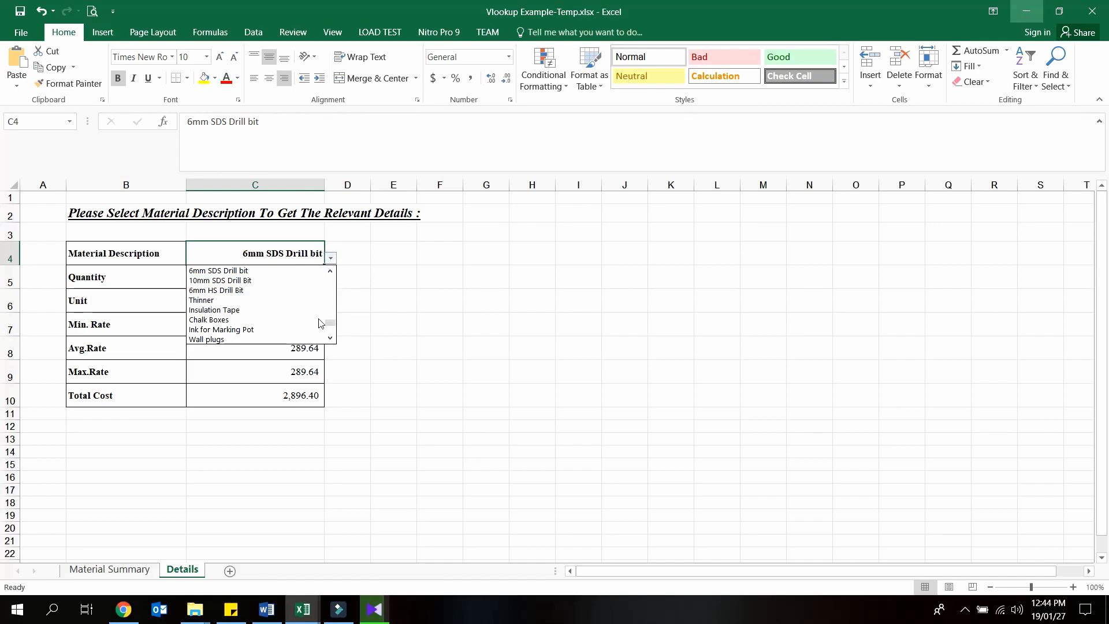
left_click(221, 329)
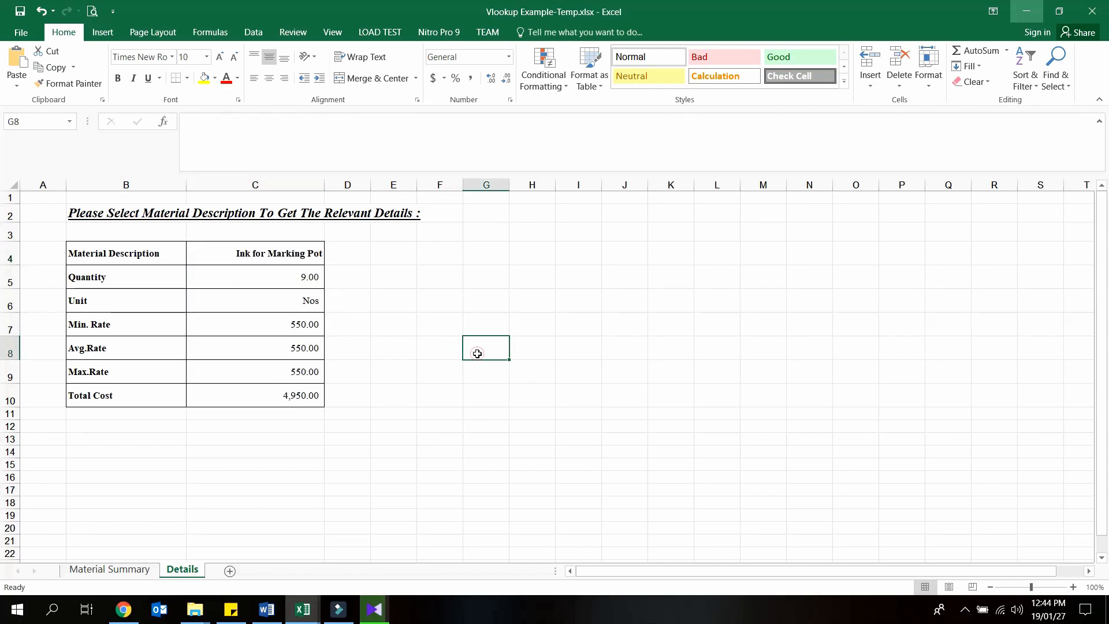
Add a new sheet beside Material Summary, rename it Details, and go back to Material Summary.
left_click(108, 568)
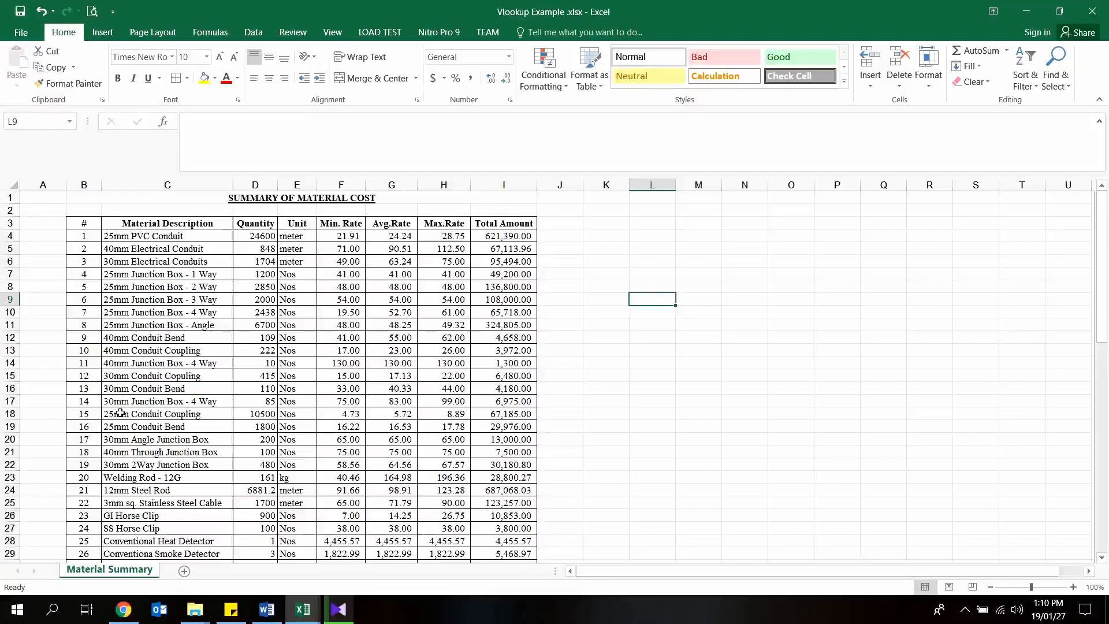
mouse_move(184, 364)
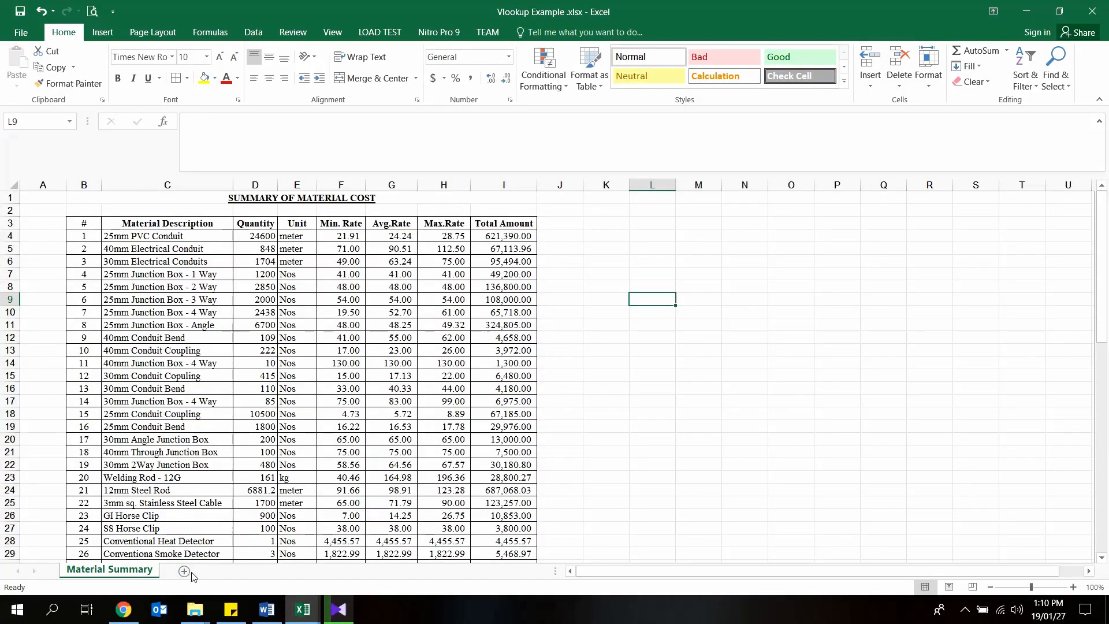
right_click(182, 569)
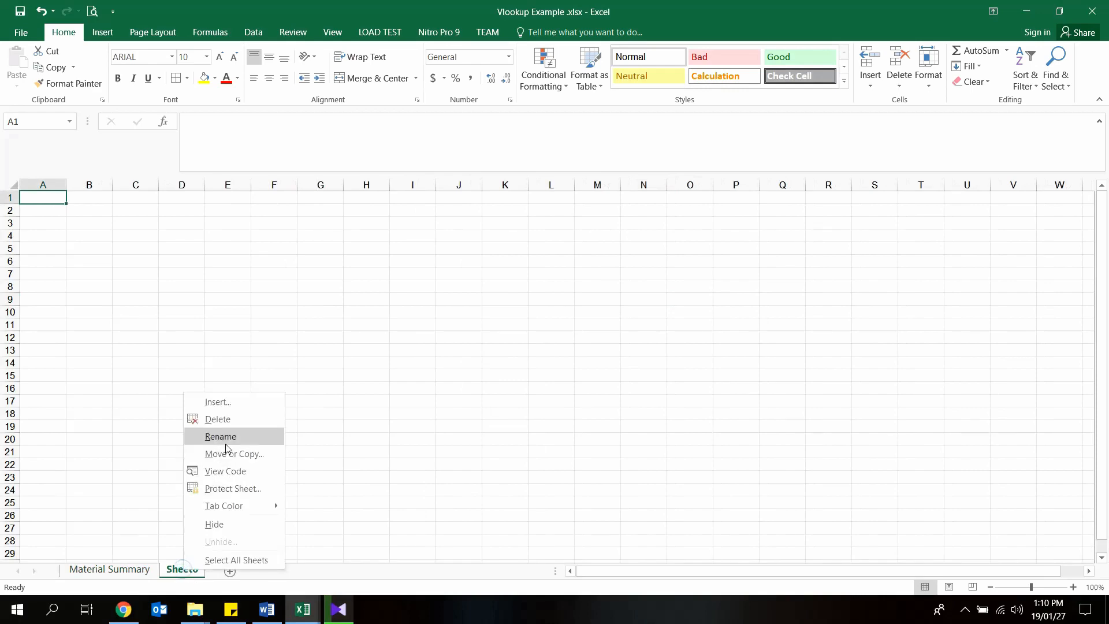
left_click(220, 435)
type("Details")
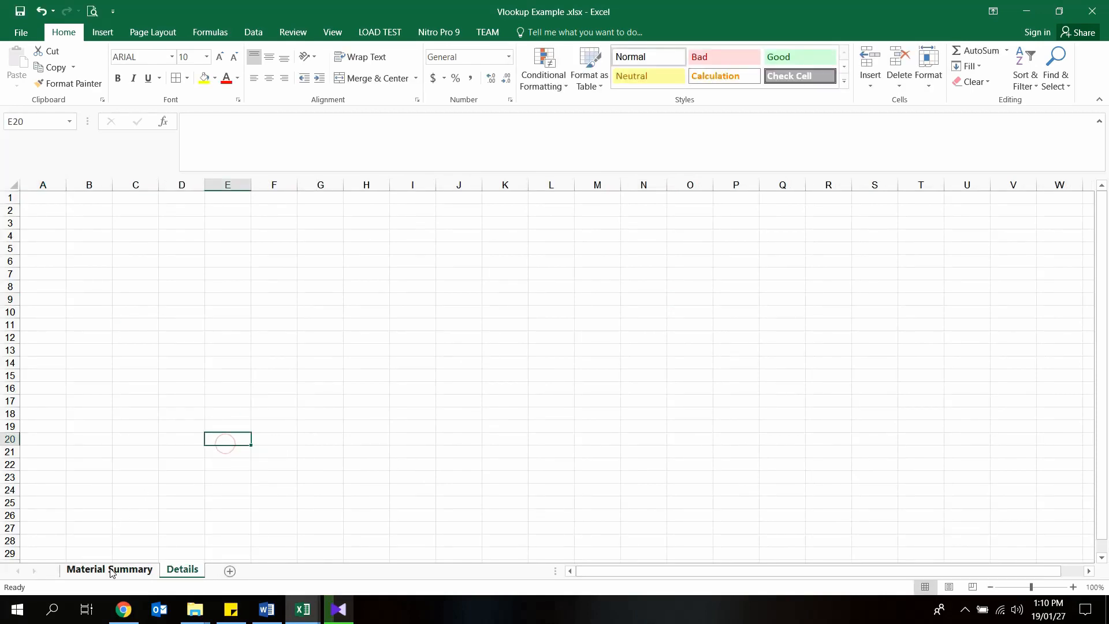
left_click(110, 570)
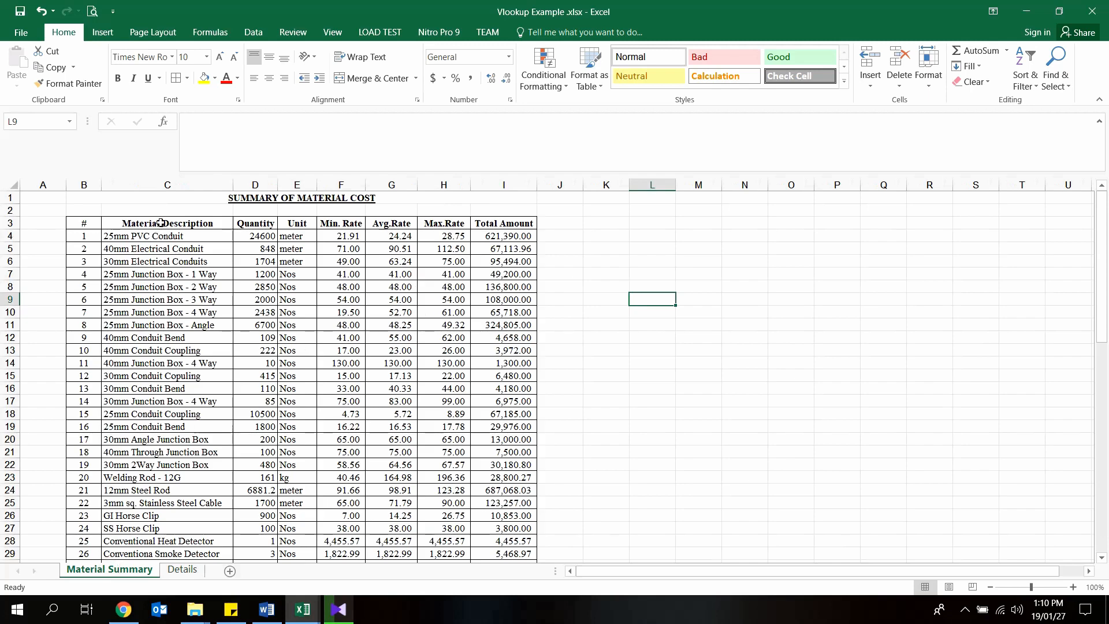
Copy the summary table headers C3:I3 and bring them to the Details sheet as transposed labels.
left_click(297, 185)
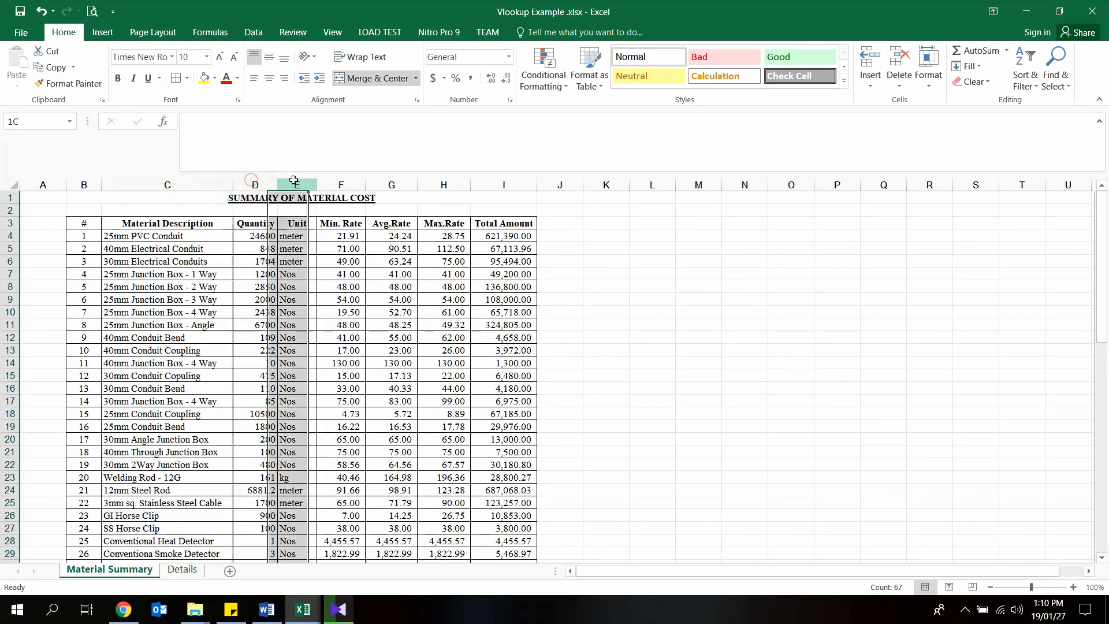
left_click(443, 185)
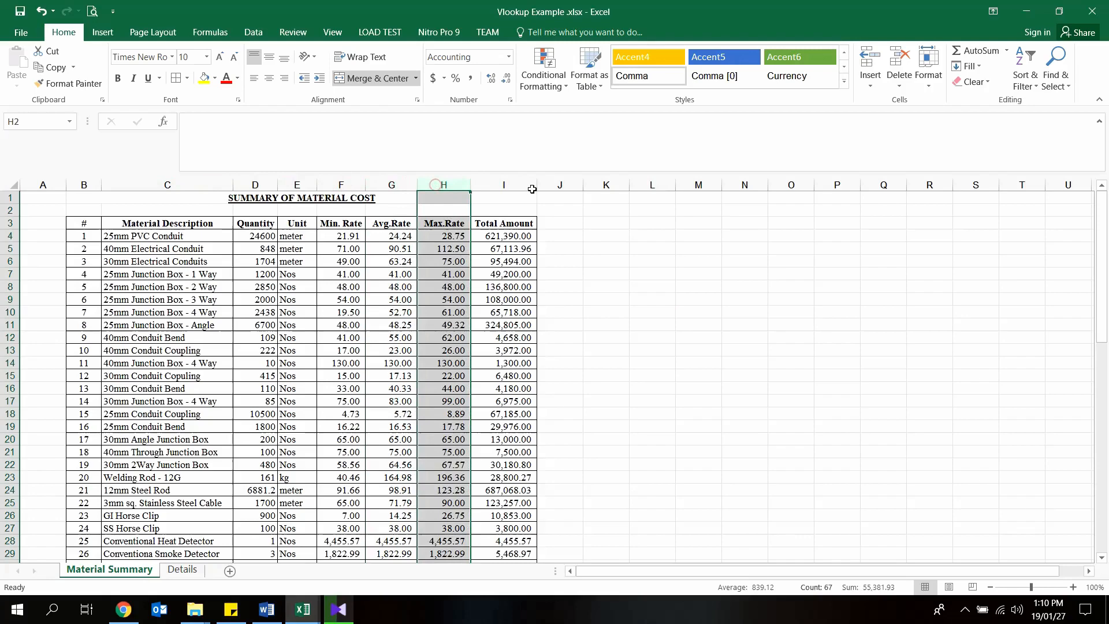
left_click(166, 223)
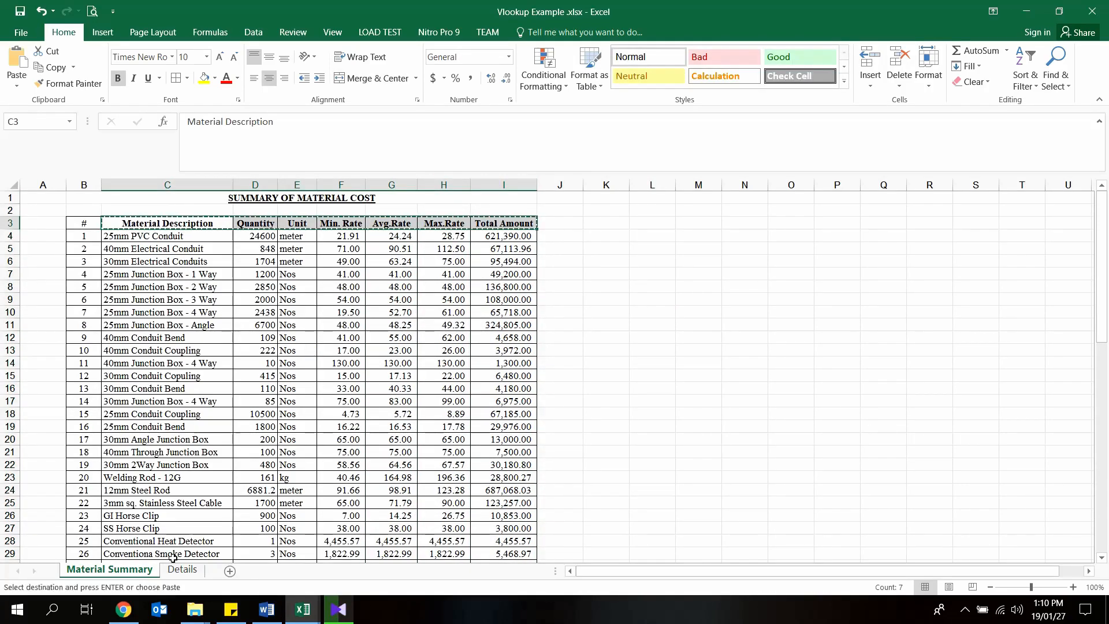
left_click(181, 570)
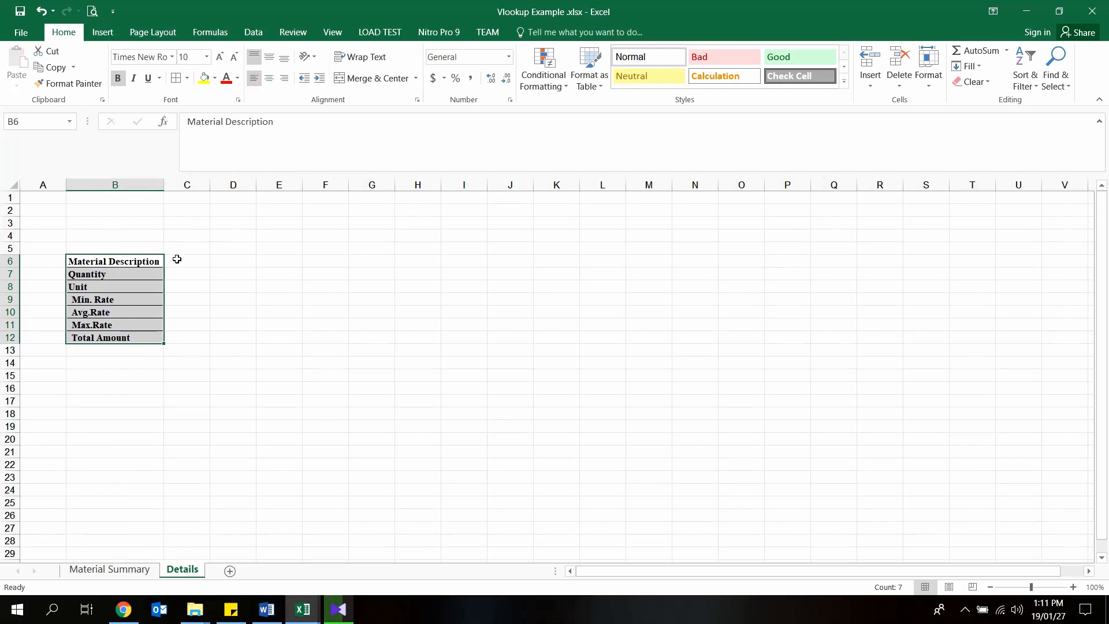
Border columns B:C and match the rate and total labels to the Quantity/Unit label formatting.
left_click(67, 83)
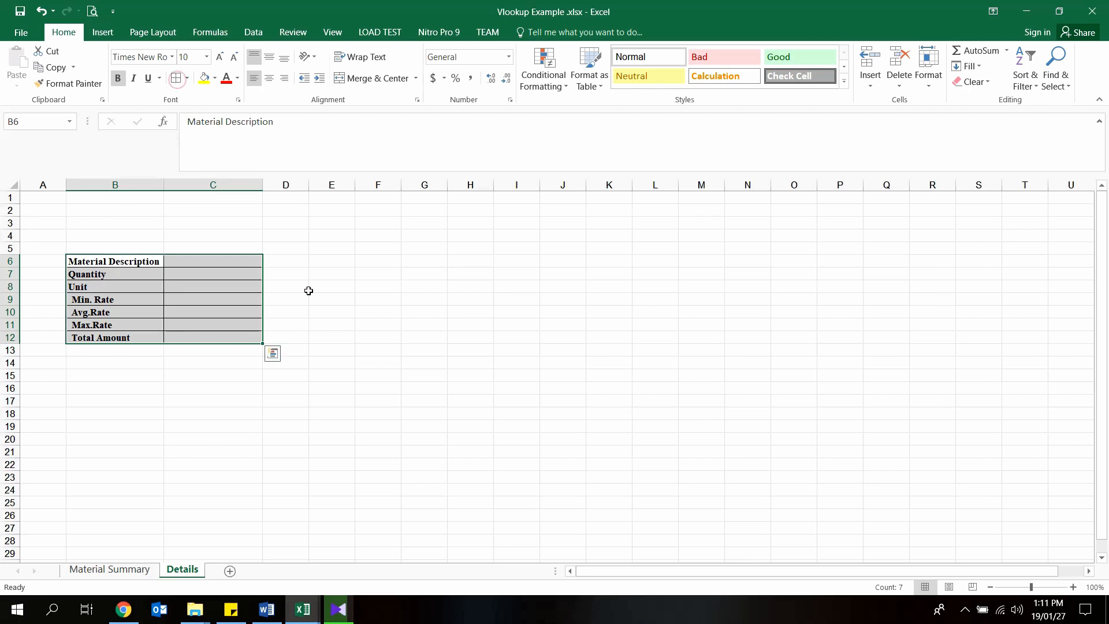
left_click(113, 286)
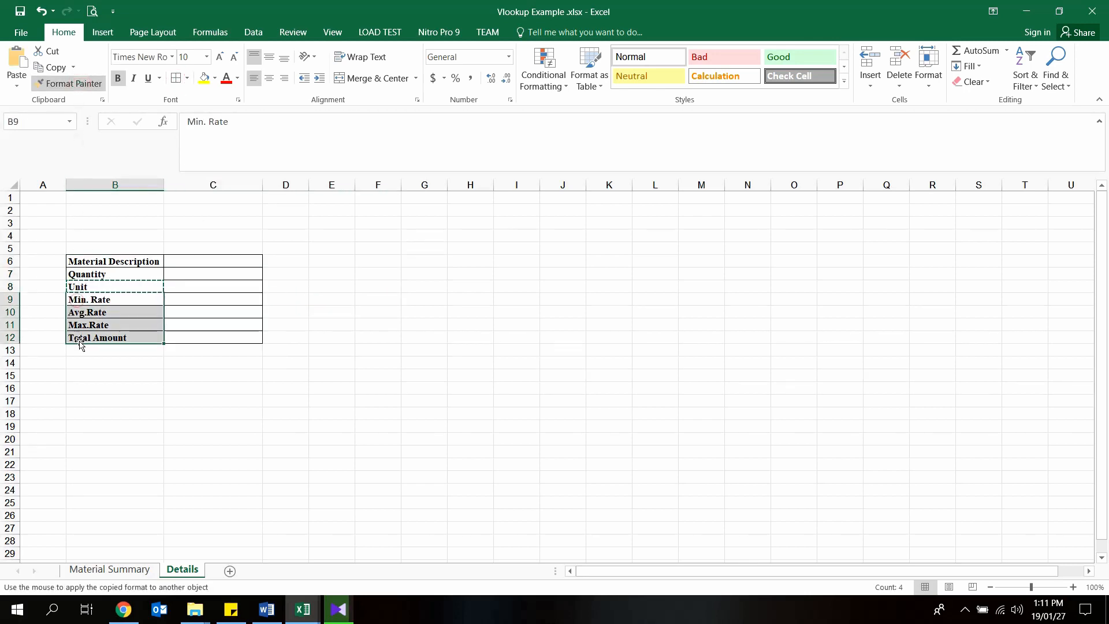
left_click(377, 273)
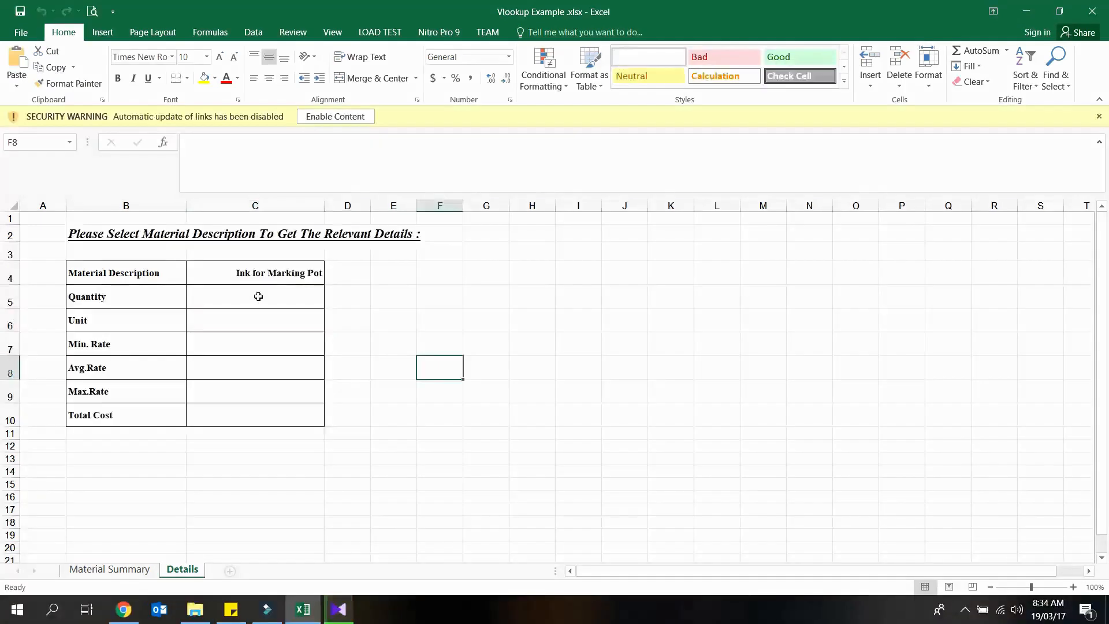
Start a VLOOKUP in the Quantity cell C5 using the chosen material in C4 as lookup value.
left_click(256, 296)
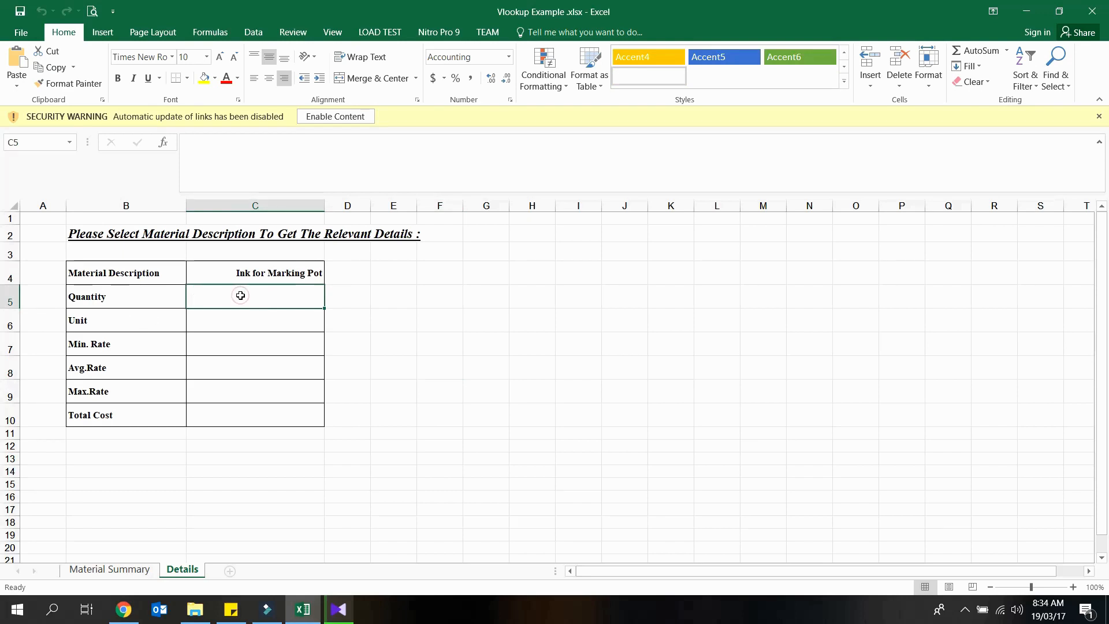
type("=vlo")
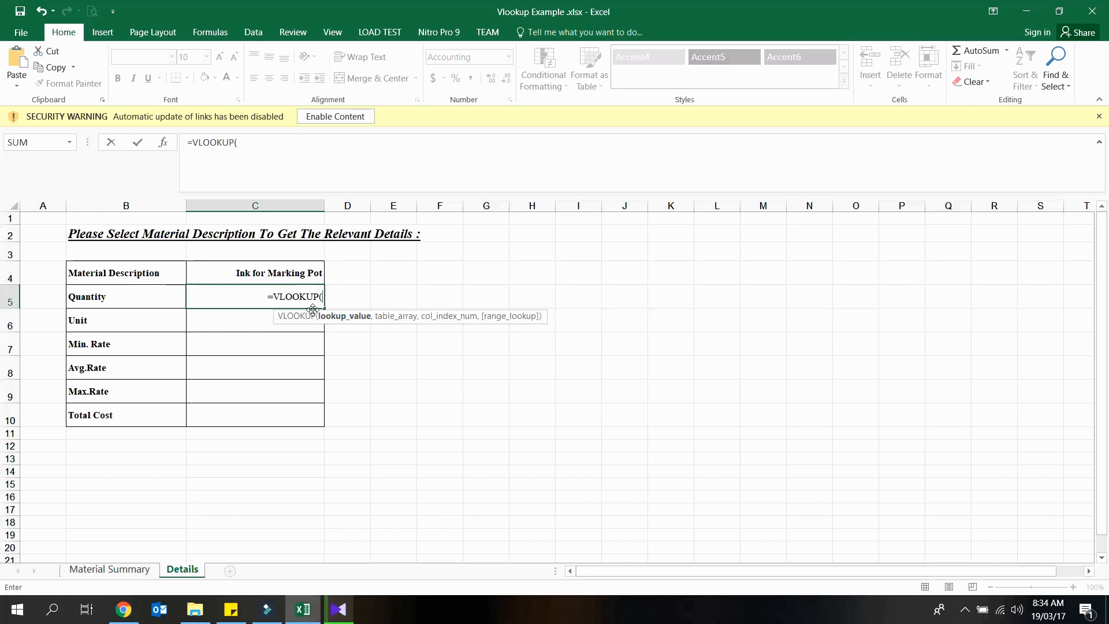
mouse_move(342, 323)
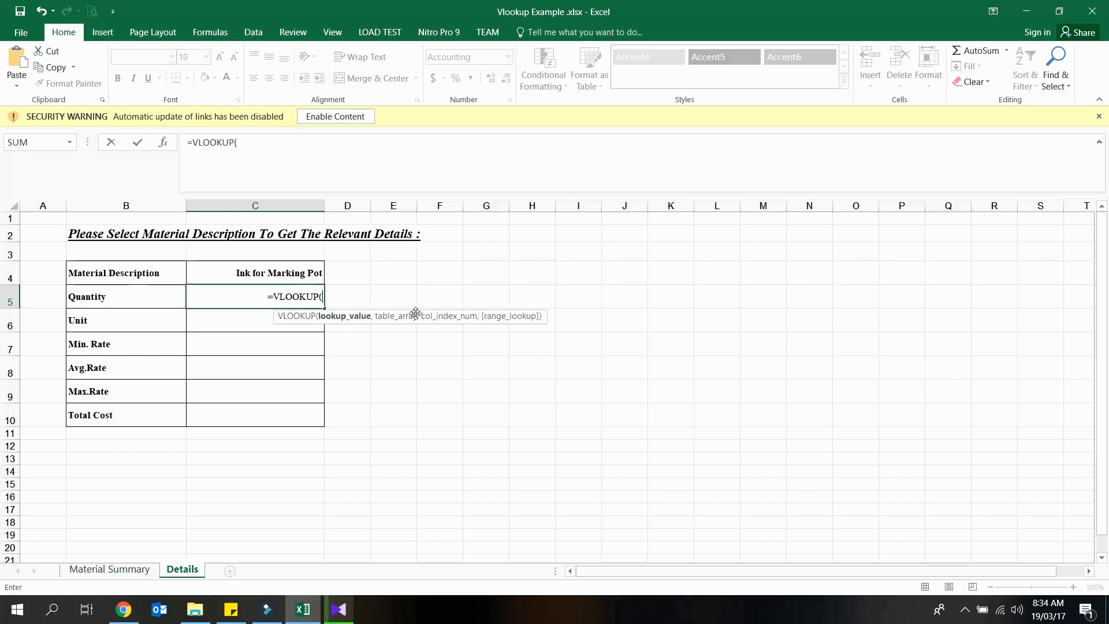
mouse_move(499, 316)
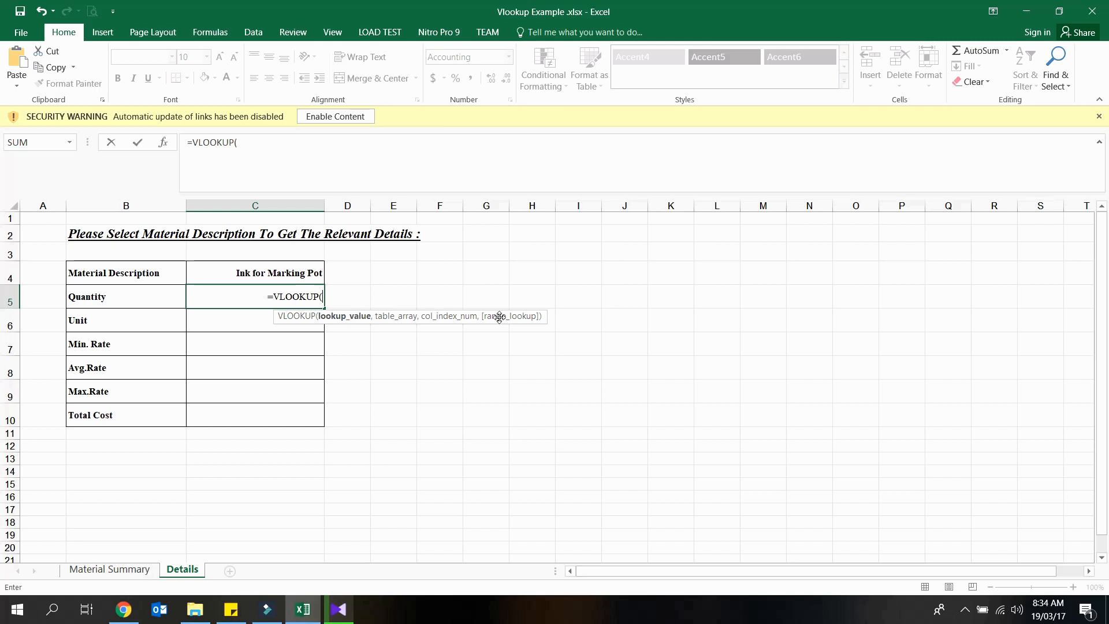
mouse_move(357, 326)
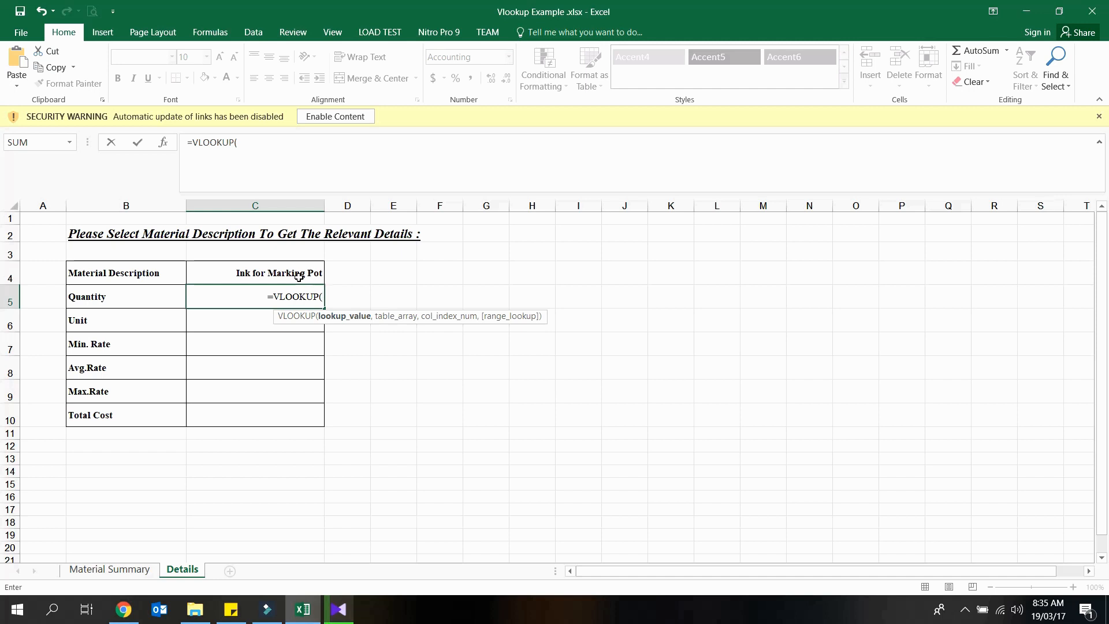
left_click(254, 273)
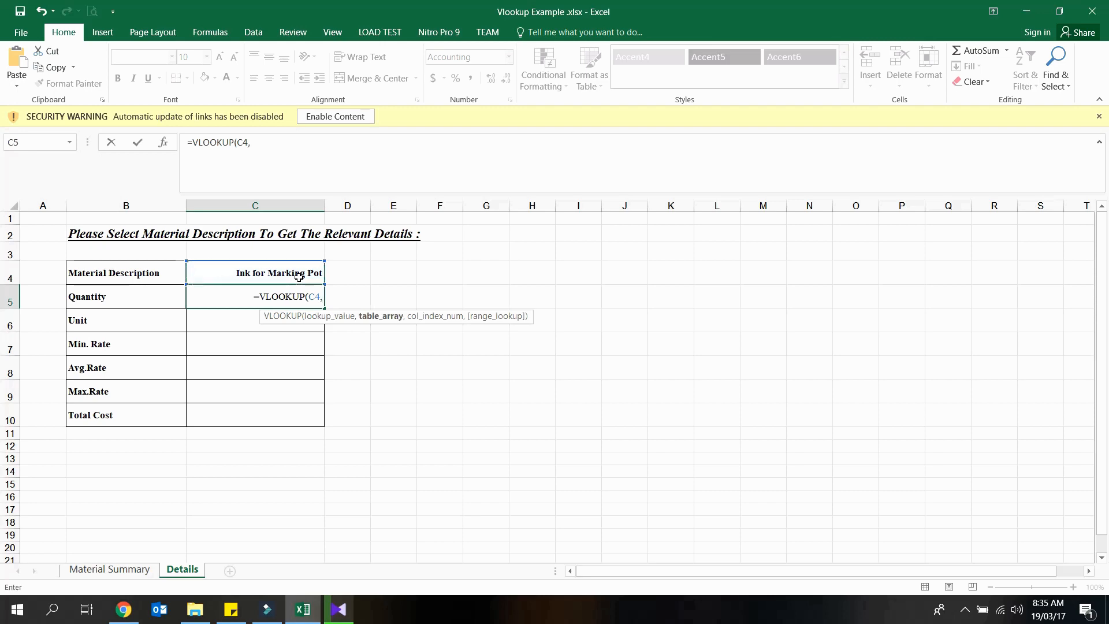
Use Material Summary C4:I69, locked absolute, as the table range and add the separating comma.
left_click(108, 569)
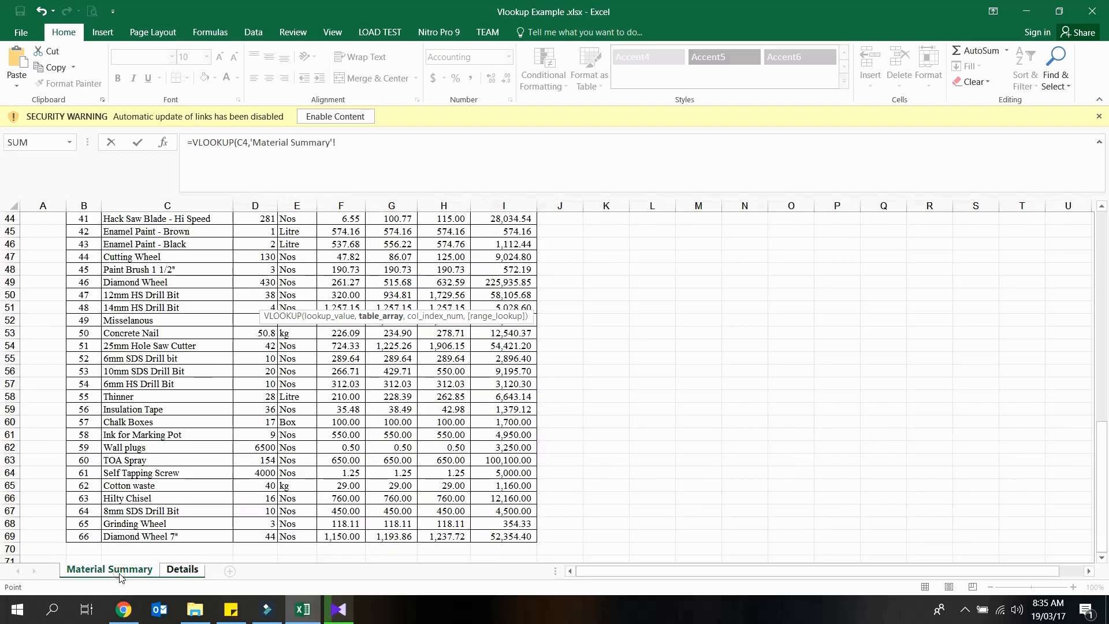
scroll("up", 3)
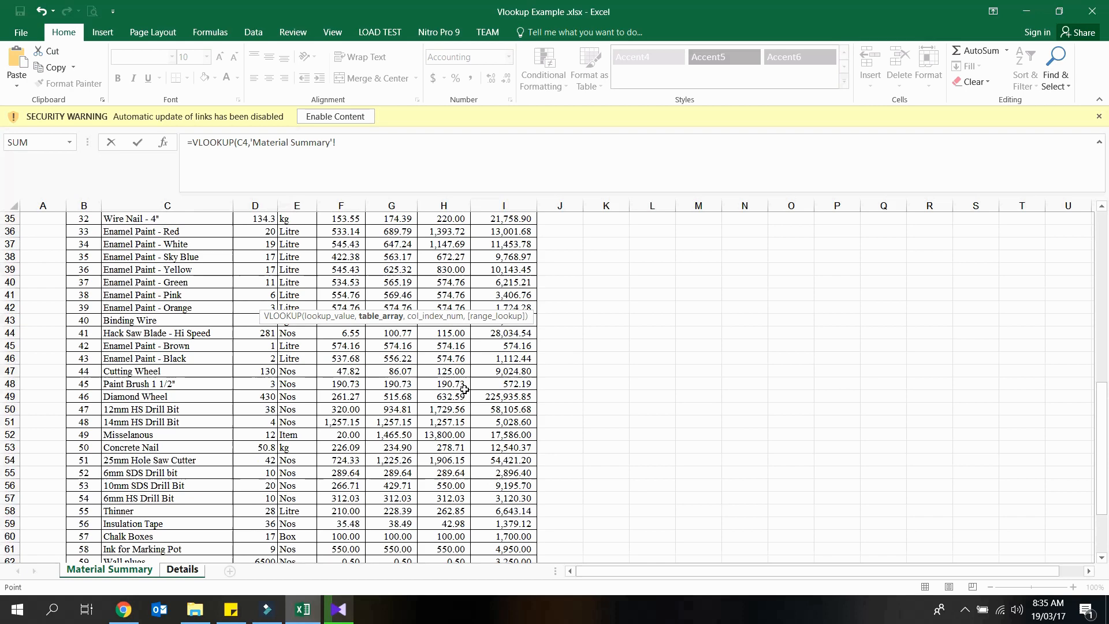
scroll("up", 3)
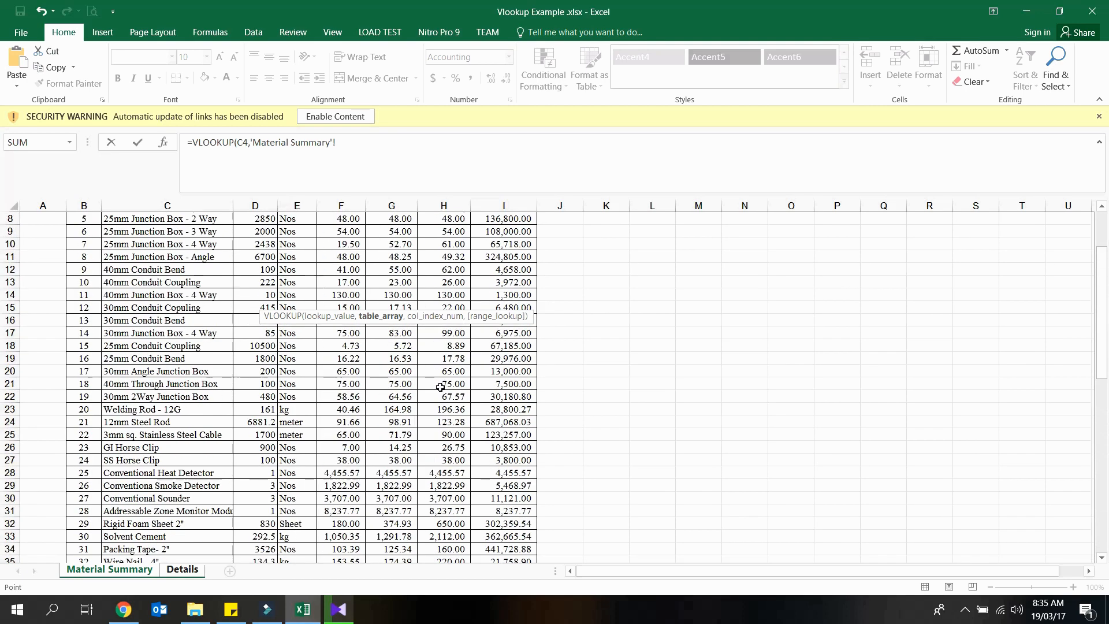
scroll("up", 3)
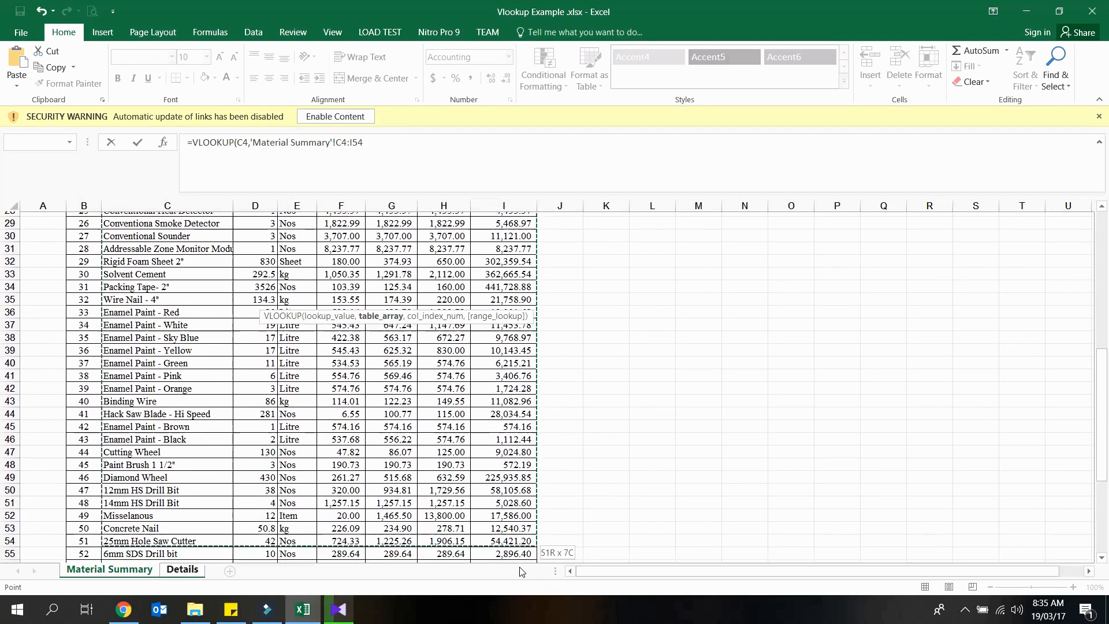
scroll("down", 3)
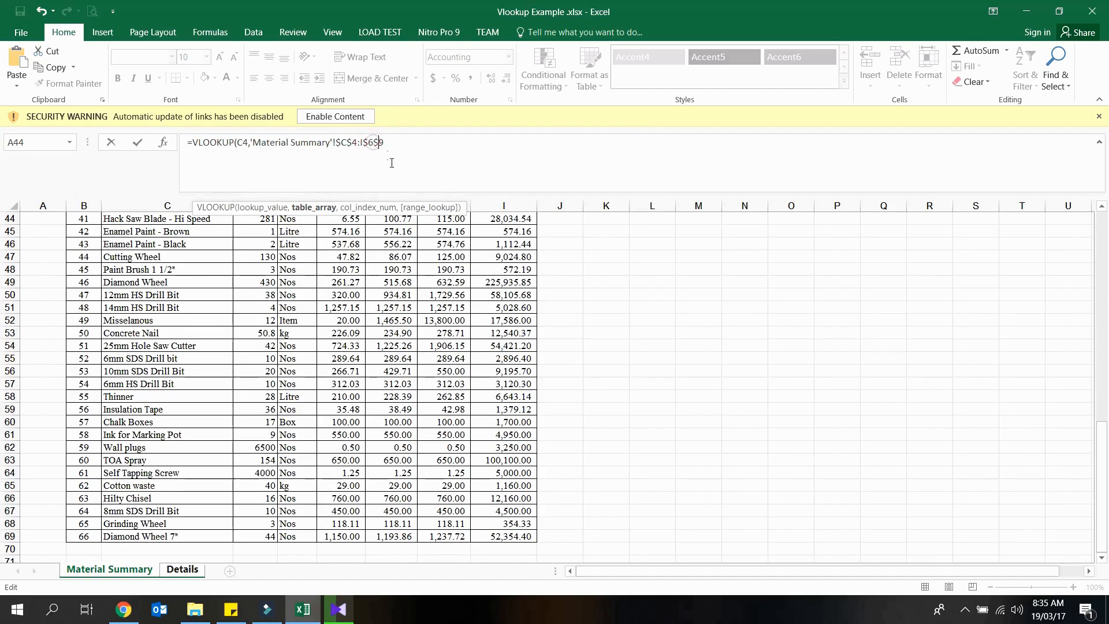
type(",")
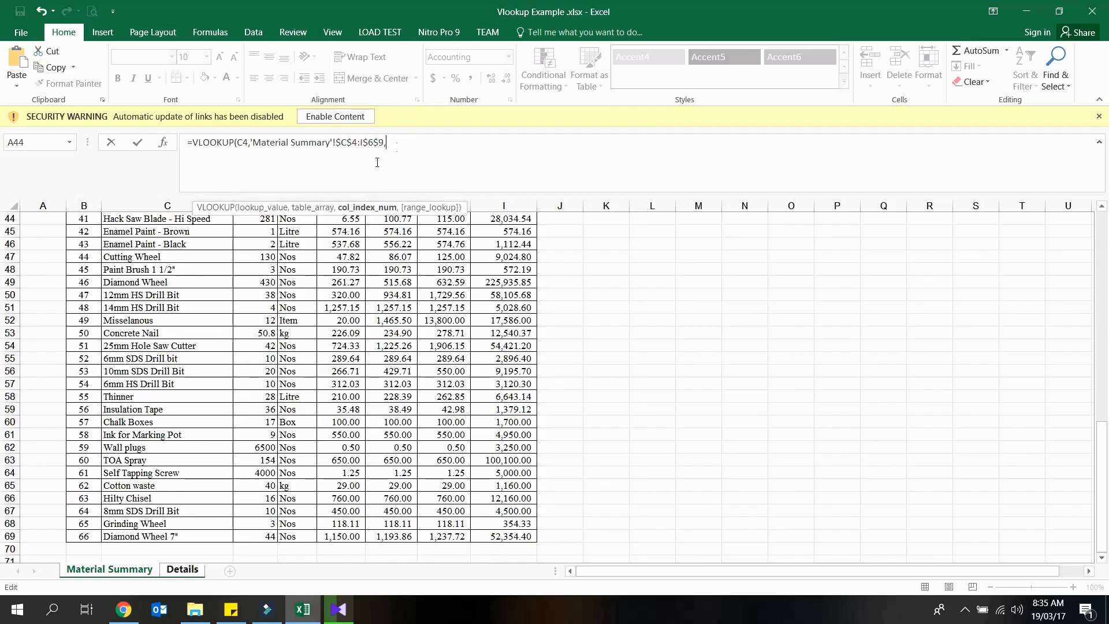
mouse_move(69, 315)
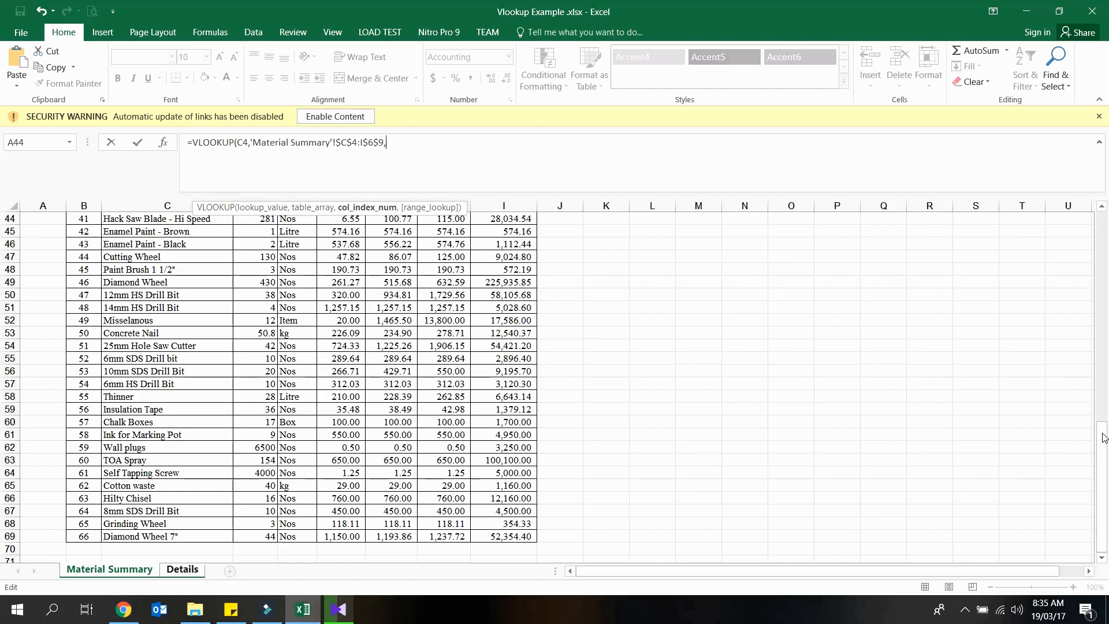
scroll("up", 3)
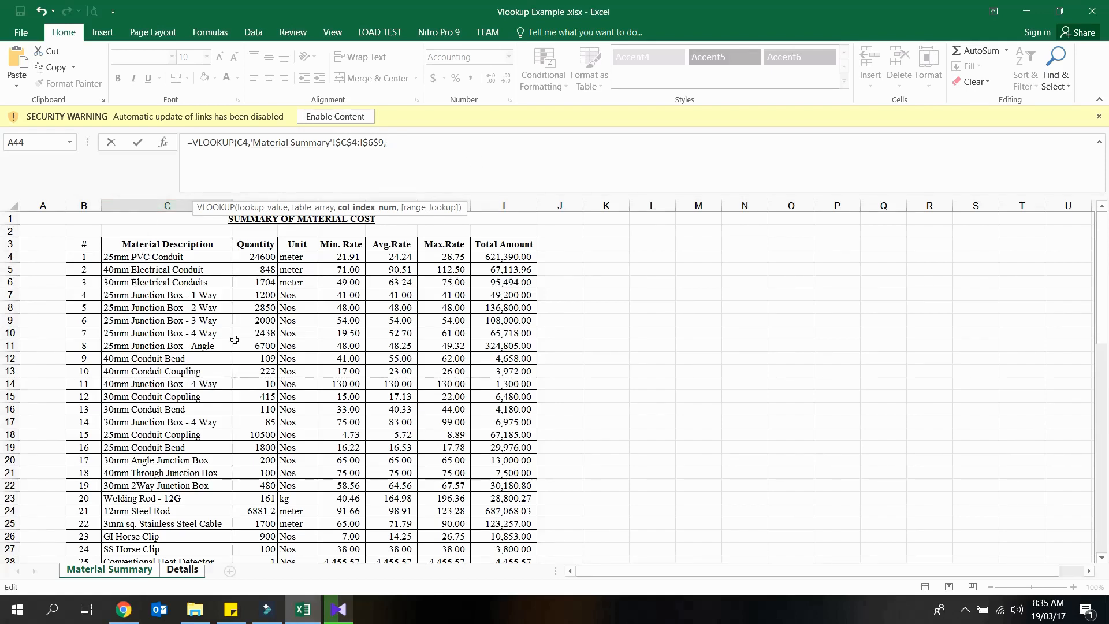
mouse_move(177, 500)
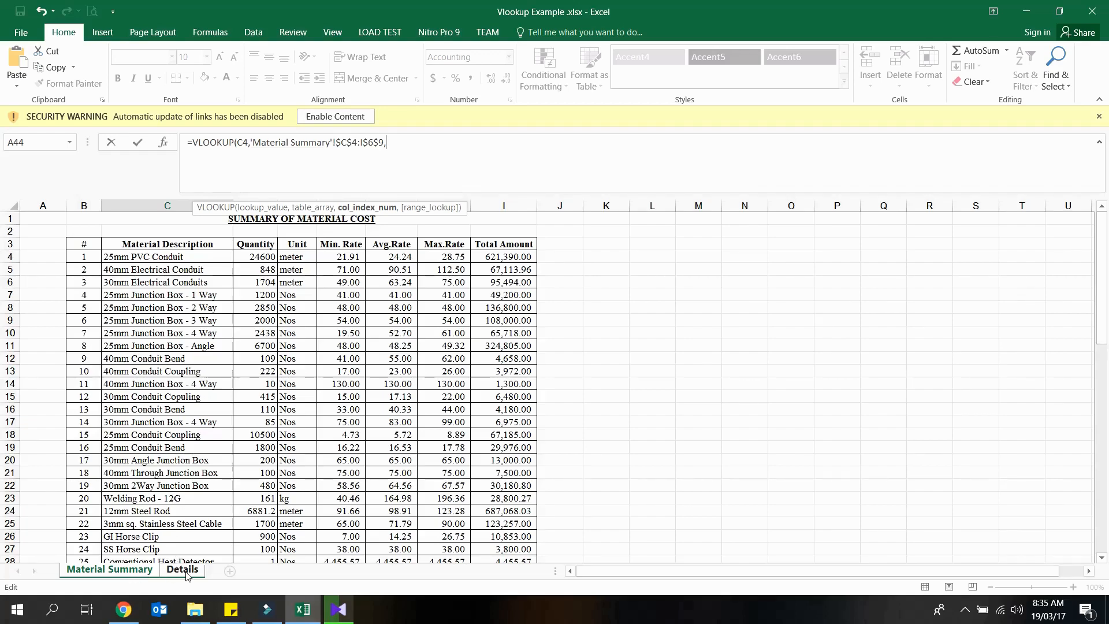
left_click(181, 568)
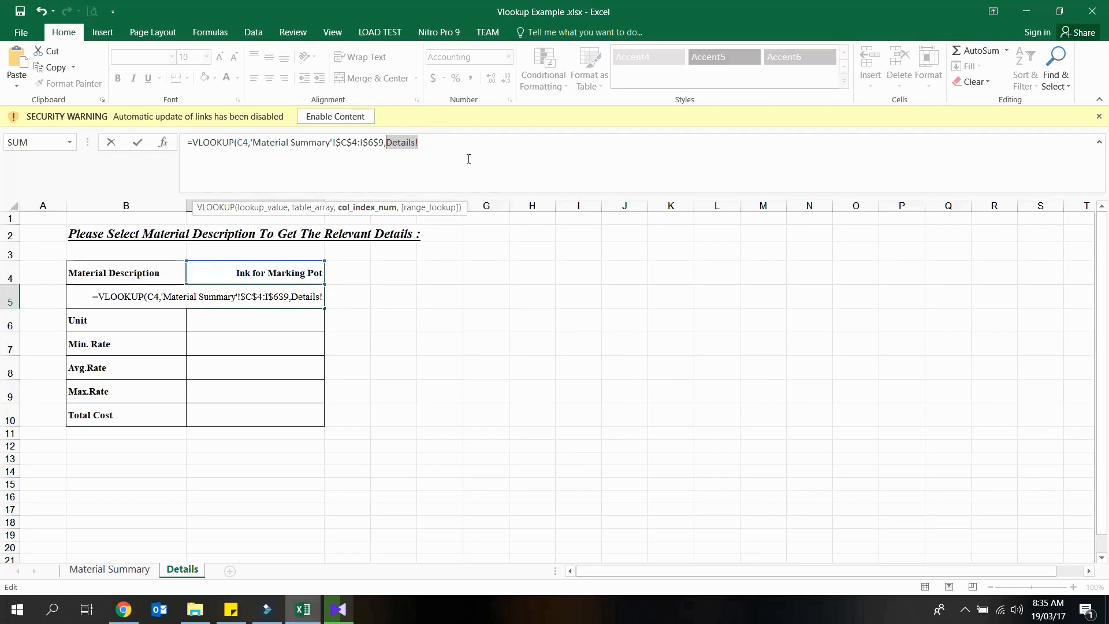
mouse_move(266, 424)
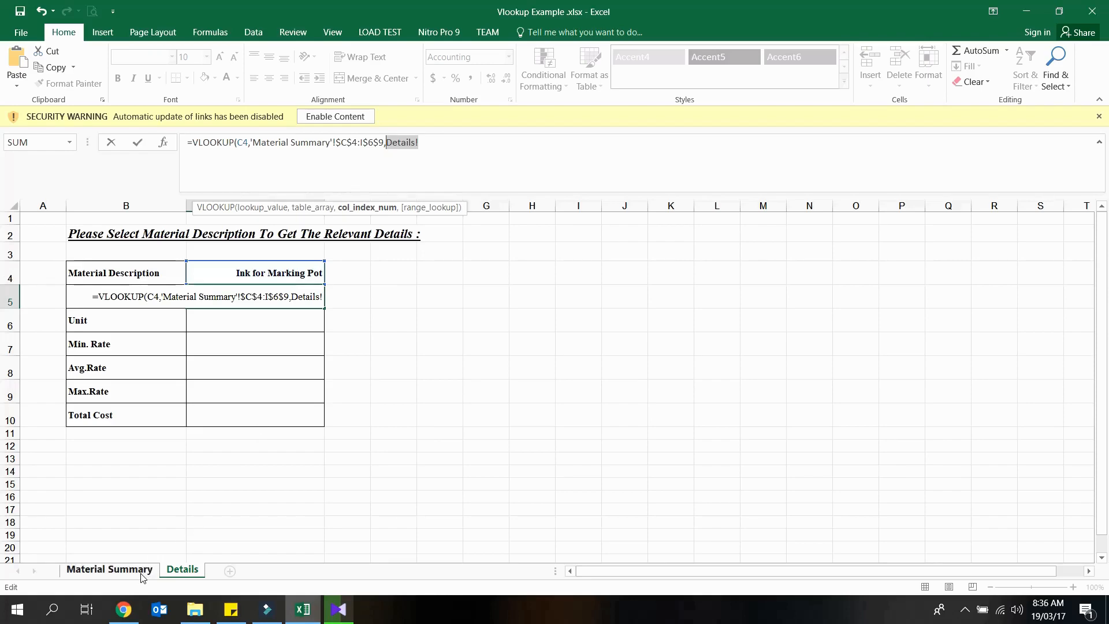
left_click(109, 569)
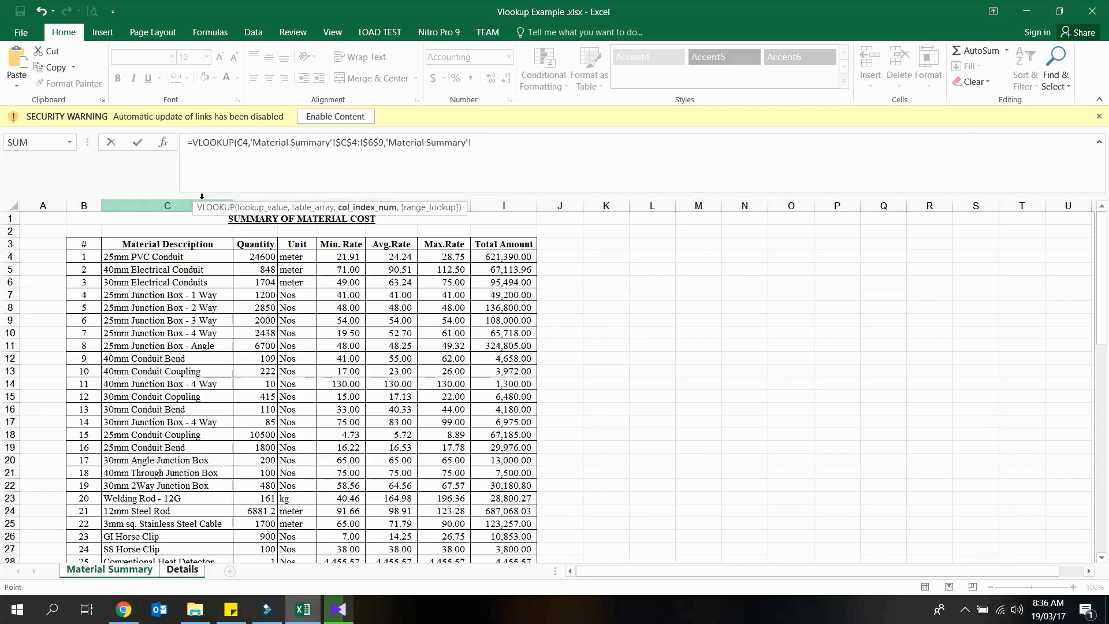
Finish the formula with column number 2, exact-match 0 and an absolute $C$4 reference.
type("2,")
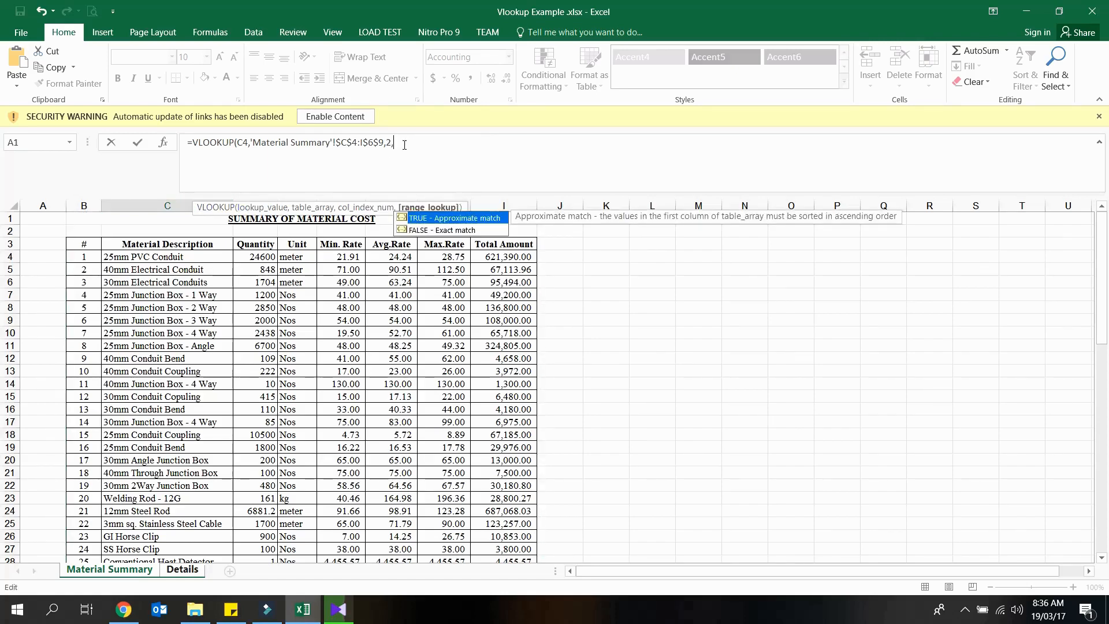
mouse_move(458, 225)
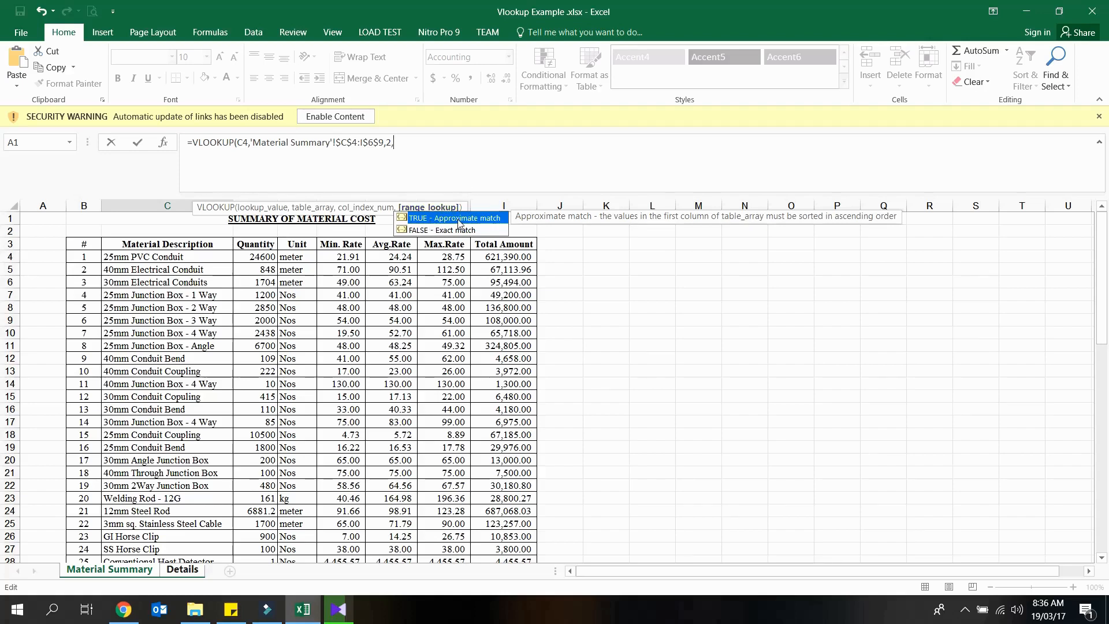
mouse_move(443, 226)
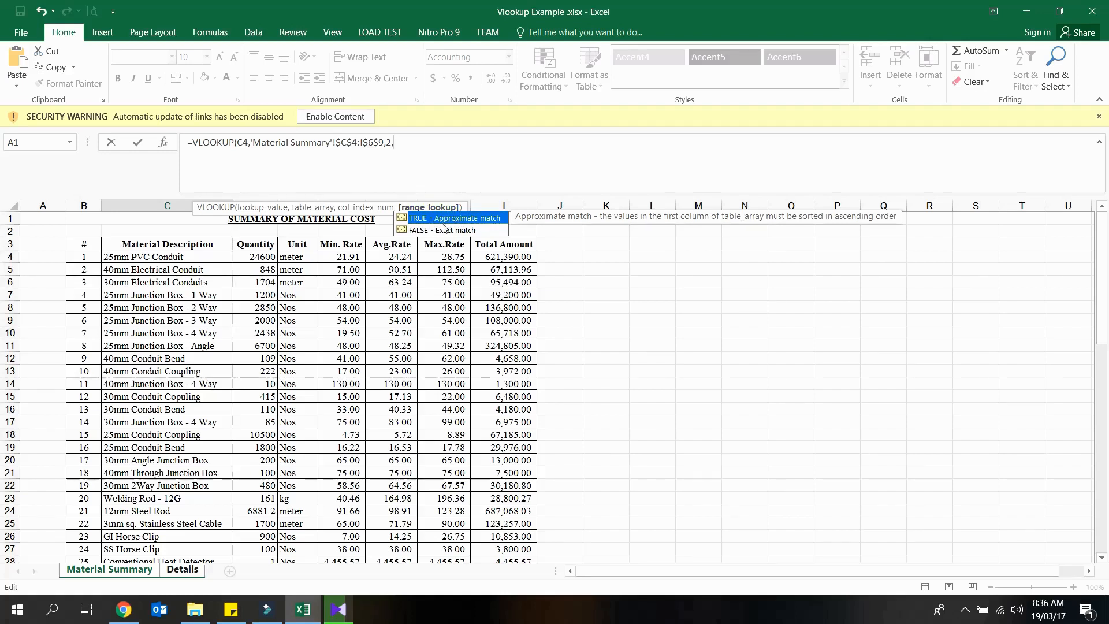
mouse_move(437, 232)
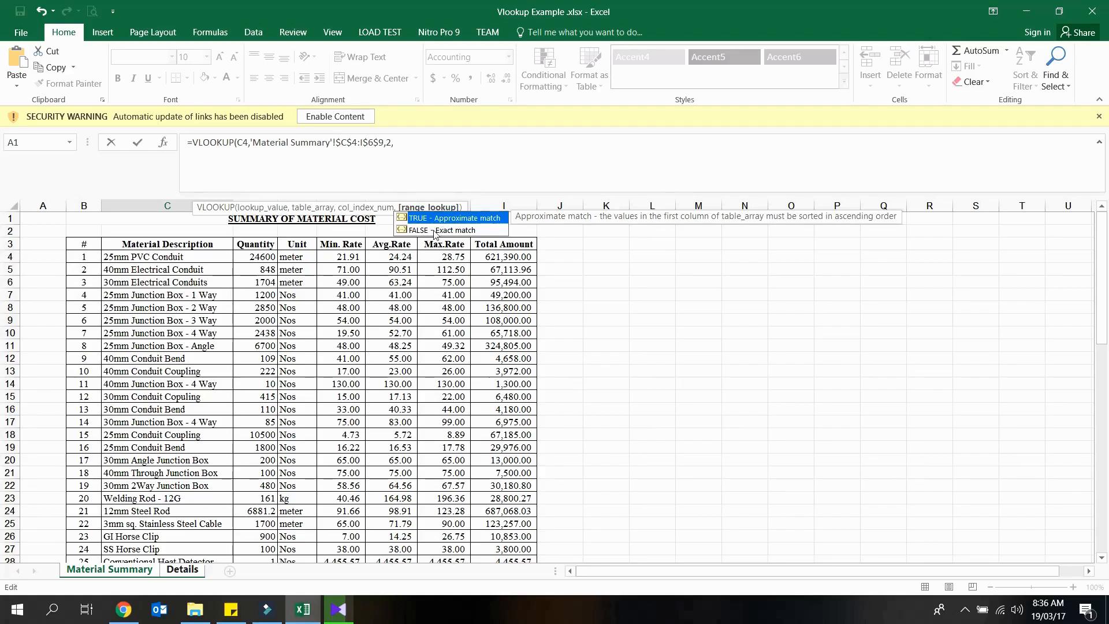
type("0)")
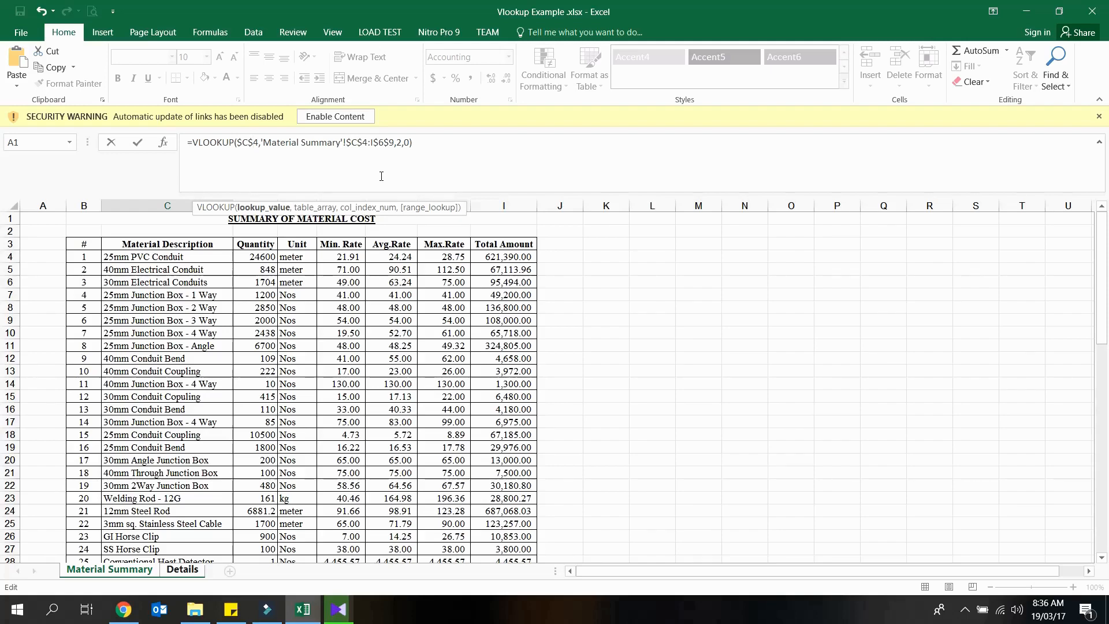
mouse_move(370, 128)
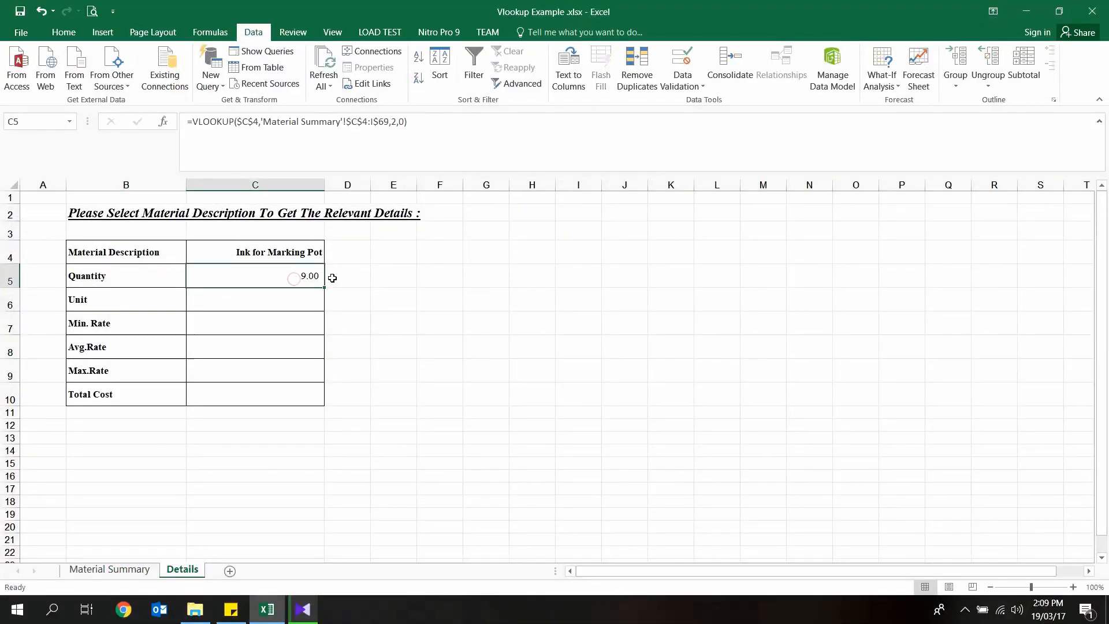
Copy the quantity formula into C6:C10 and change their column numbers to 3 through 7.
right_click(254, 299)
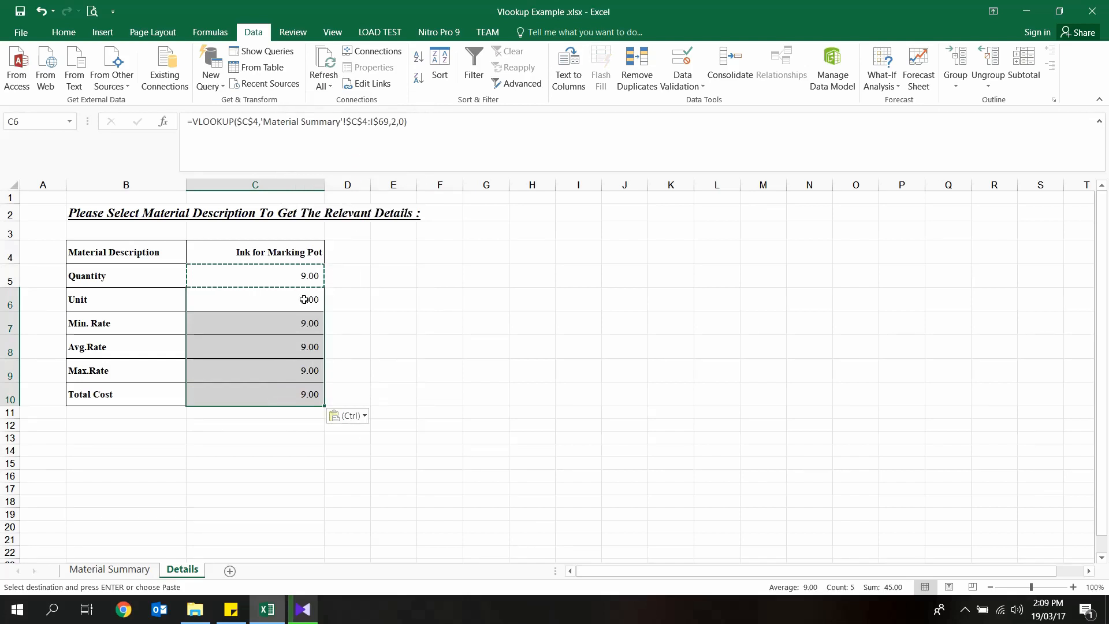
double_click(254, 299)
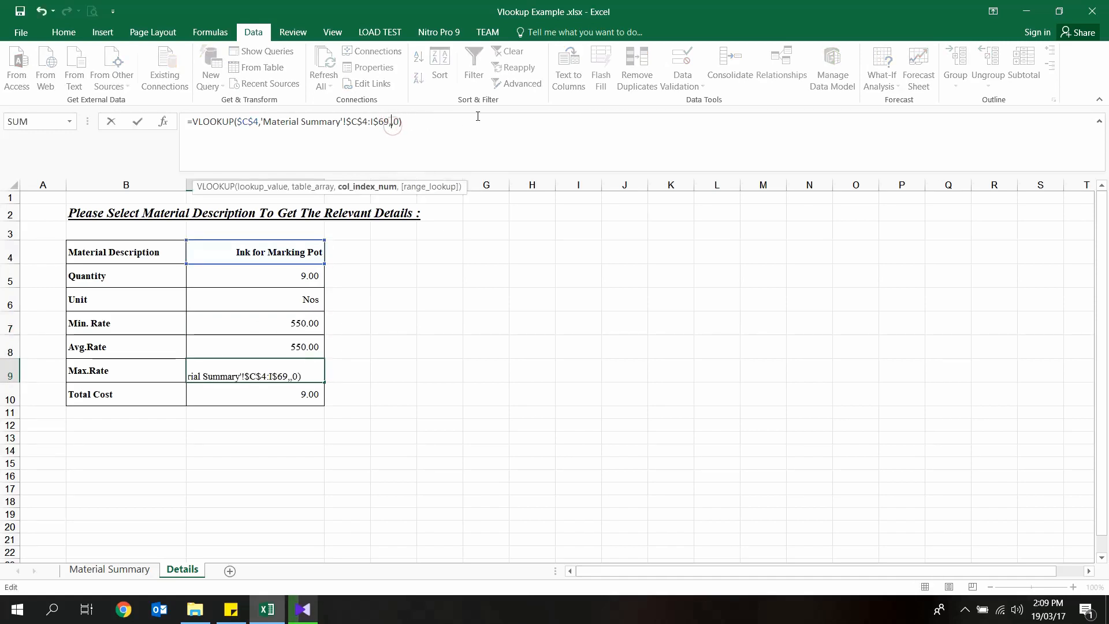
type("7")
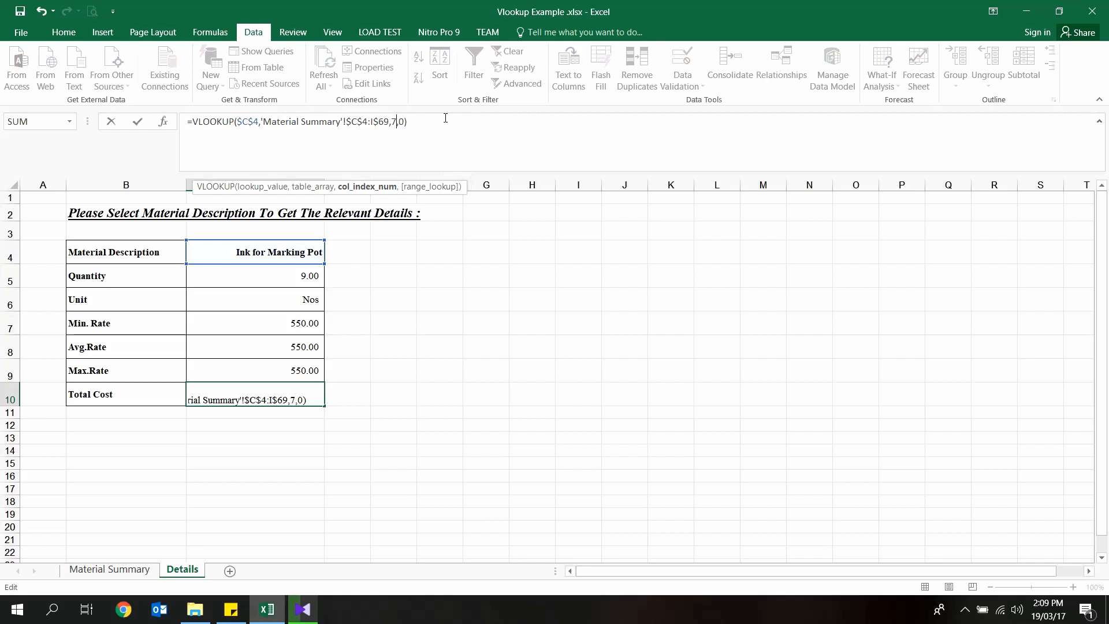
key("Return")
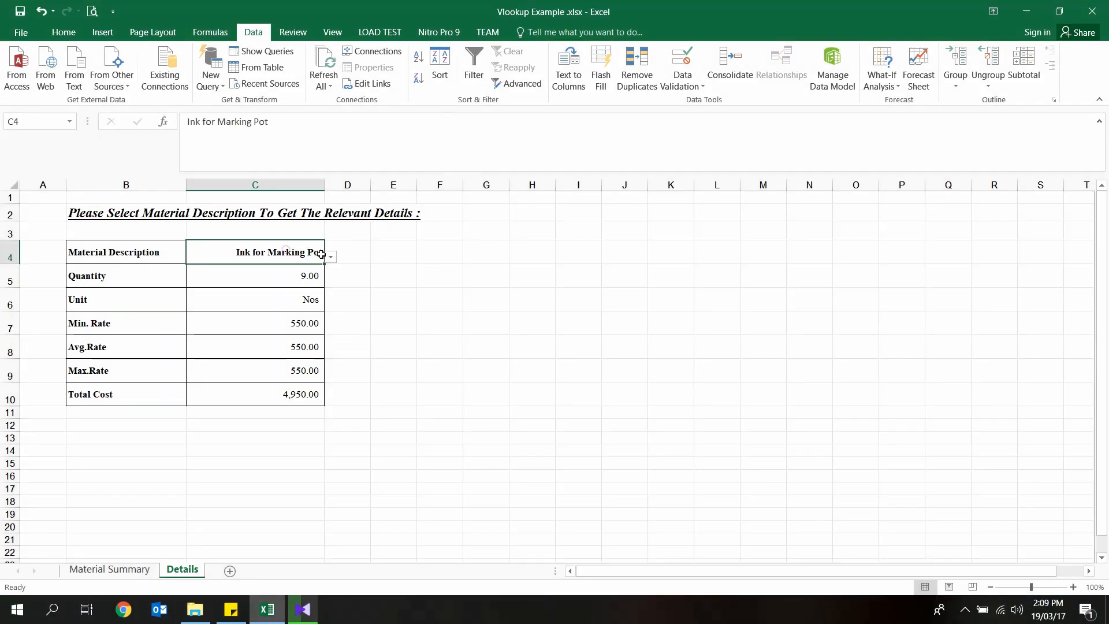
Switch C4 through 8mm SDS Drill Bit, TOA Spray, Solvent Cement, Wire Nail - 4" and Misselanous, watching the fields update.
left_click(329, 256)
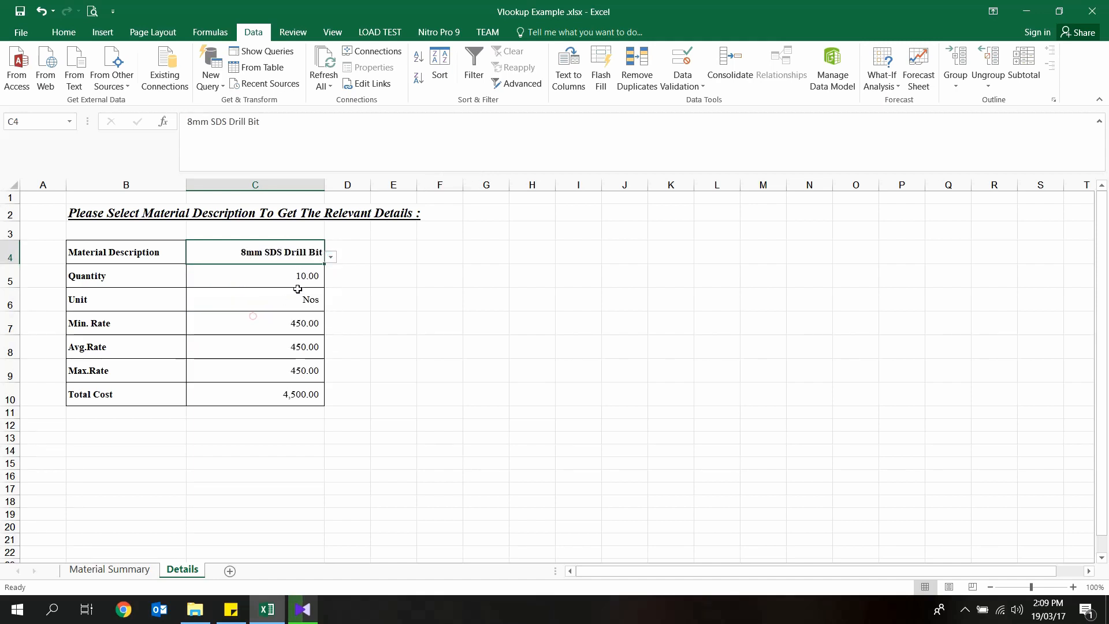
left_click(329, 256)
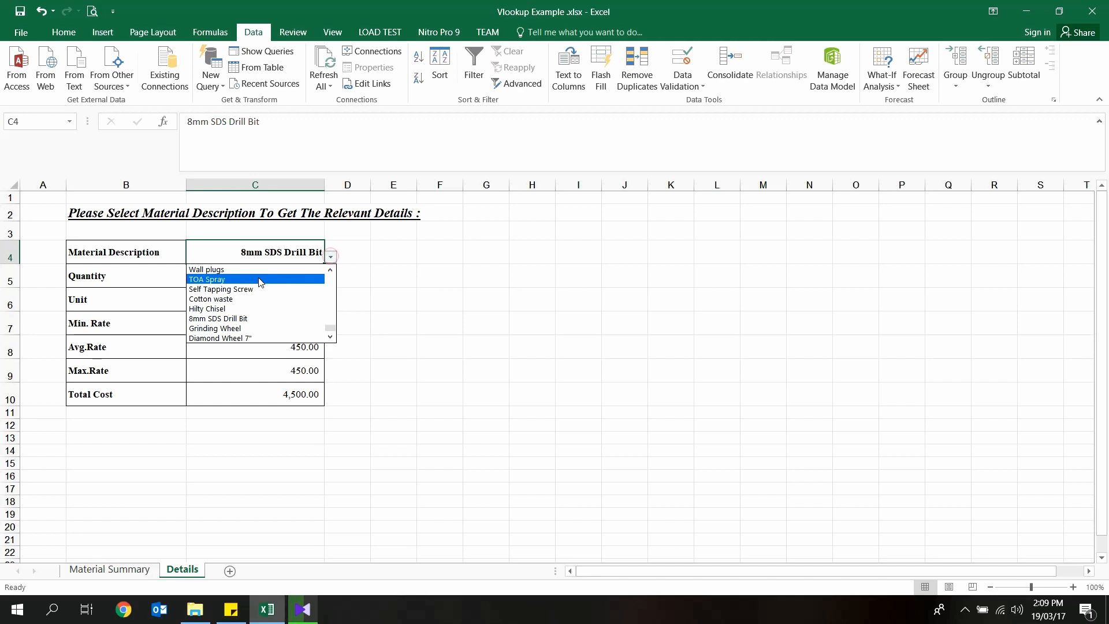
left_click(207, 278)
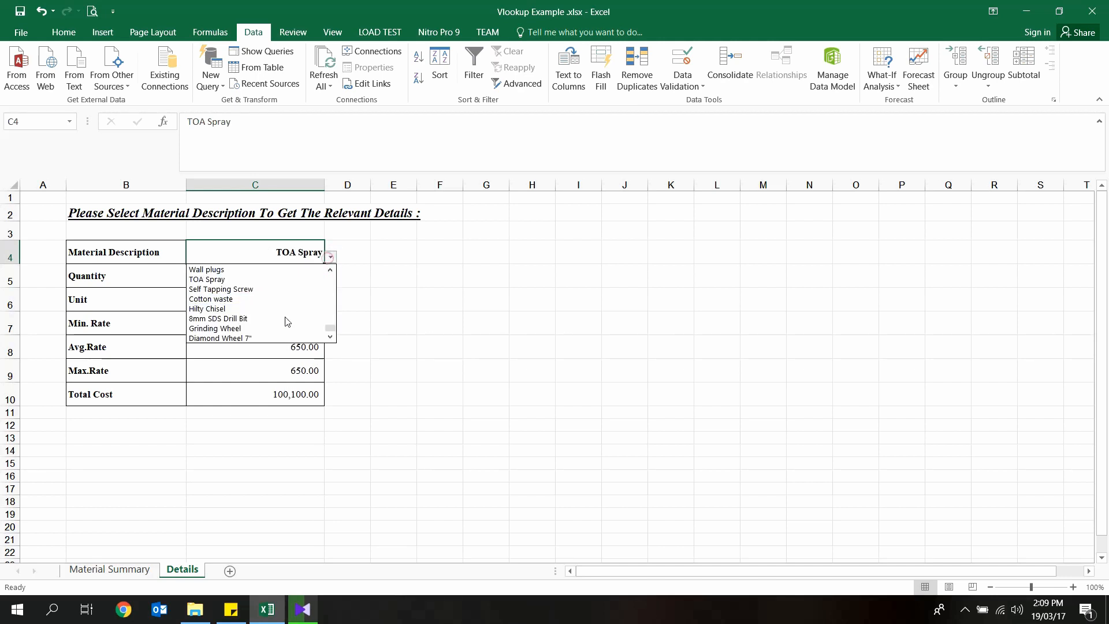
scroll("down", 3)
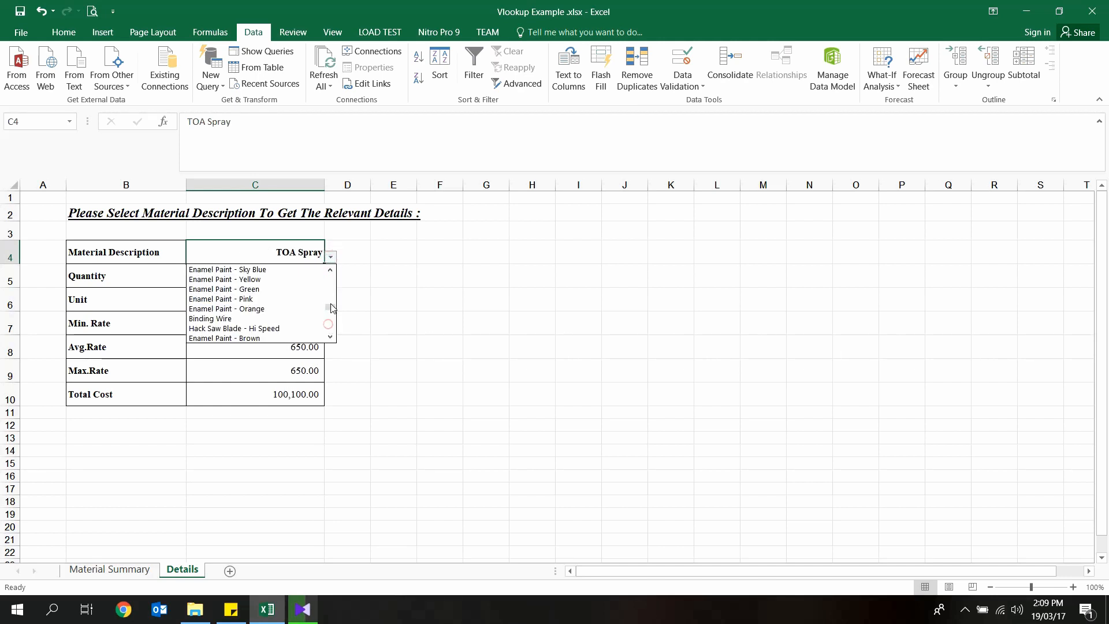
left_click(215, 269)
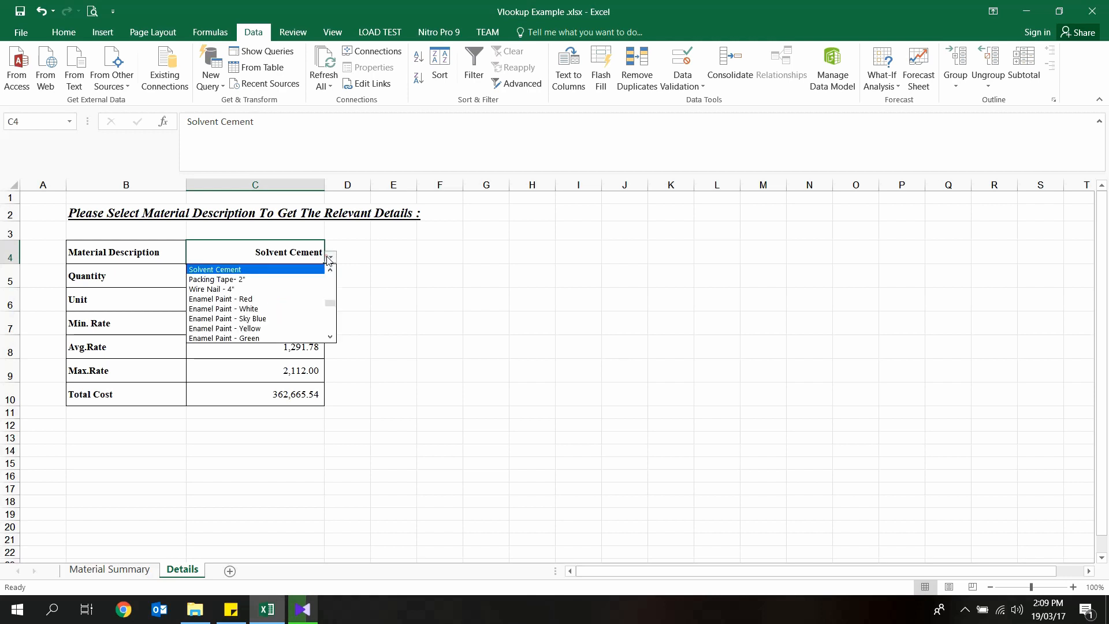
left_click(210, 289)
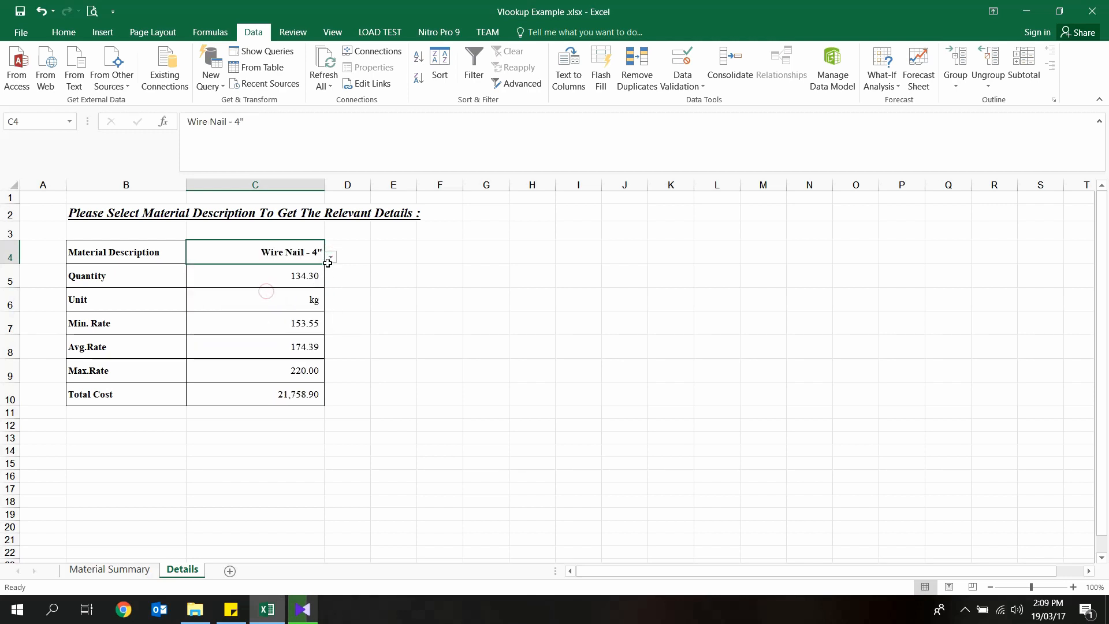
left_click(328, 257)
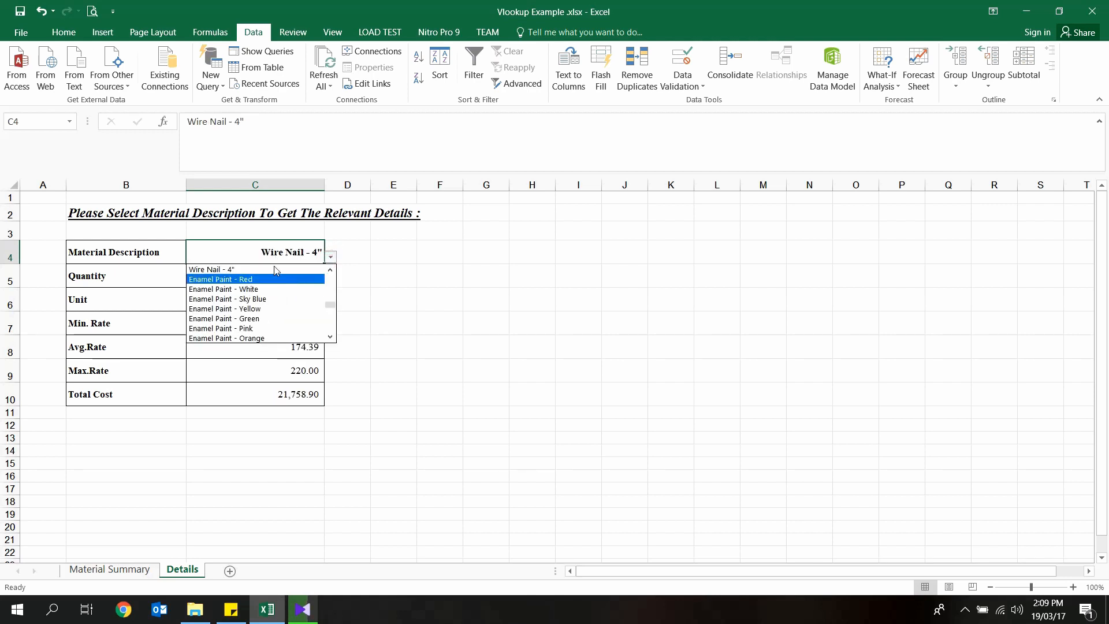
scroll("down", 3)
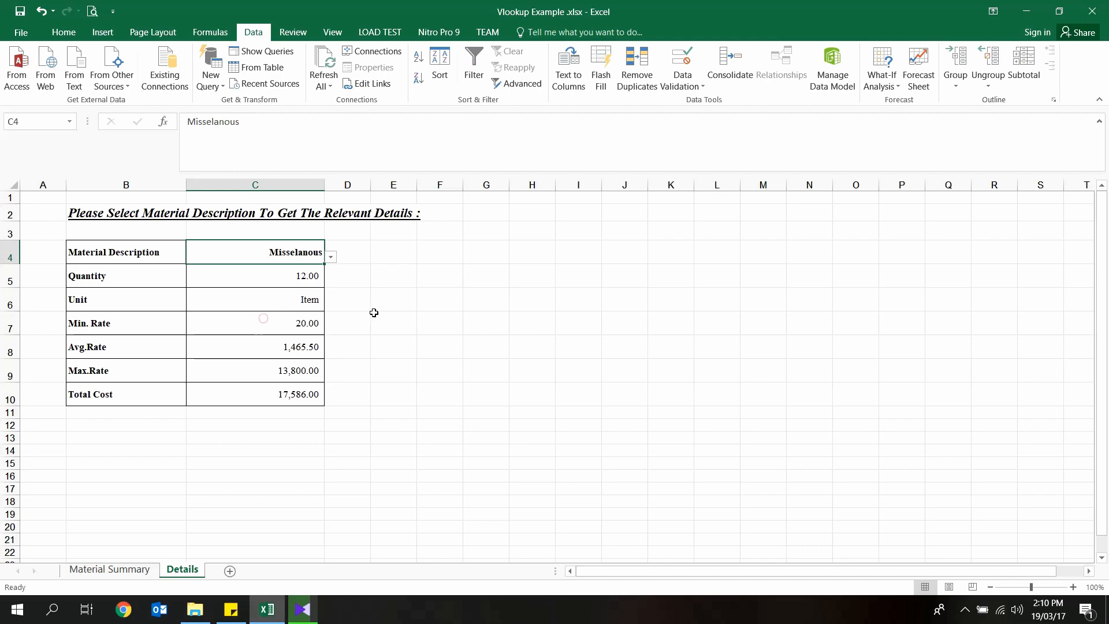
mouse_move(417, 430)
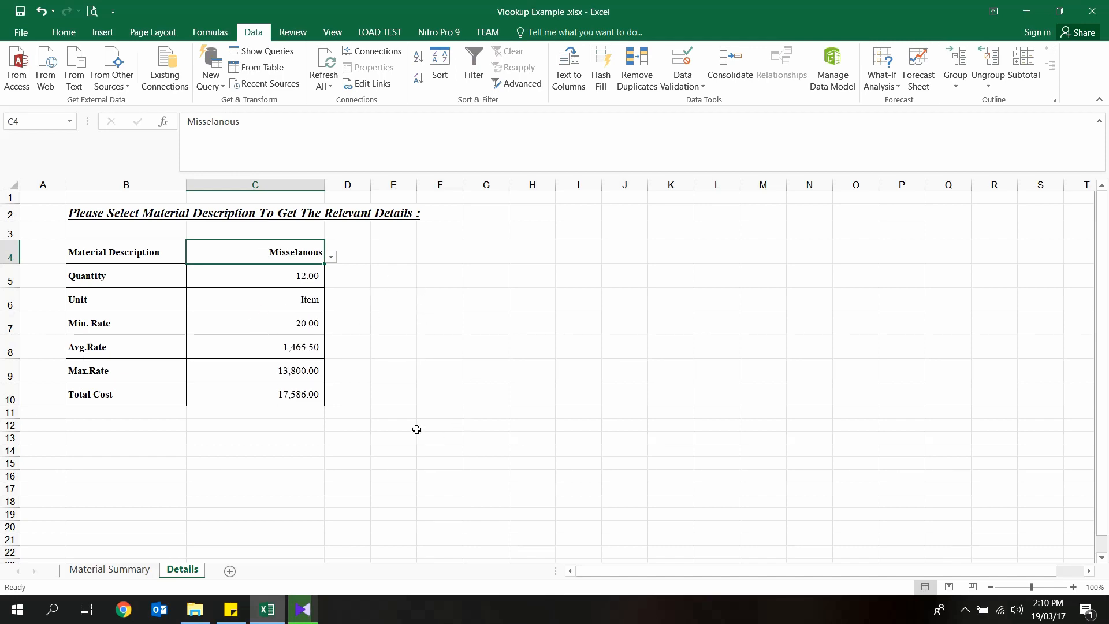